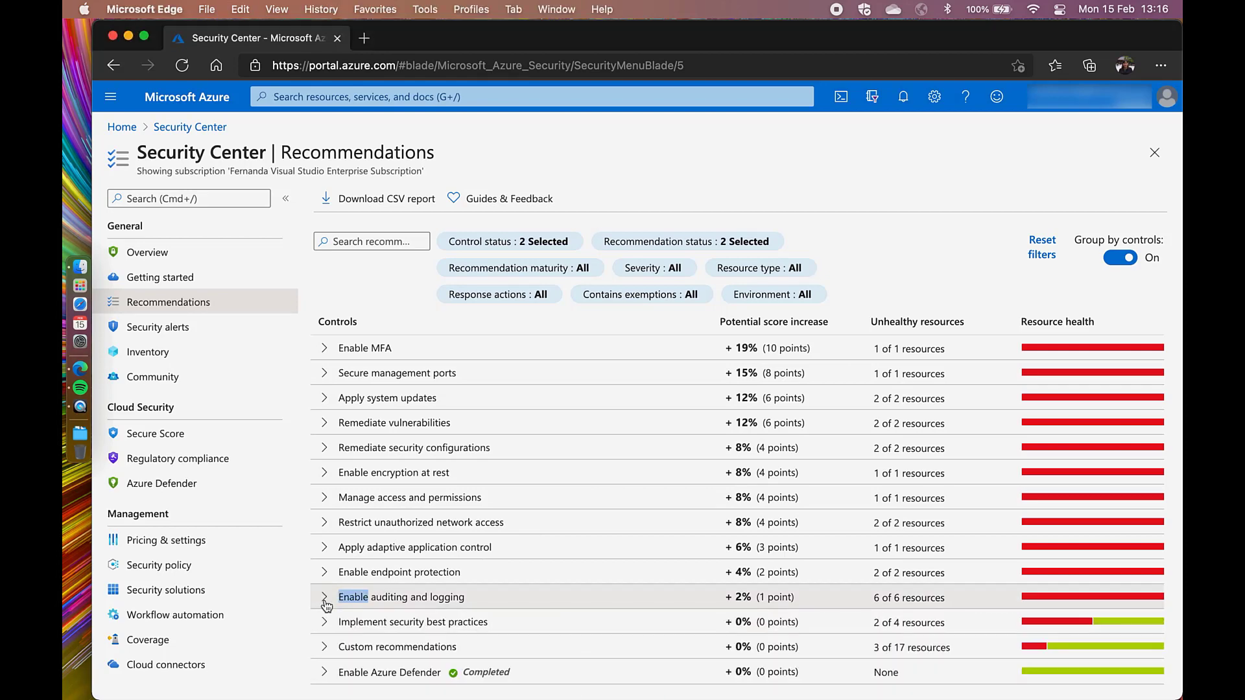
Expand the 'Enable auditing and logging' control to list its six recommendations
left_click(324, 597)
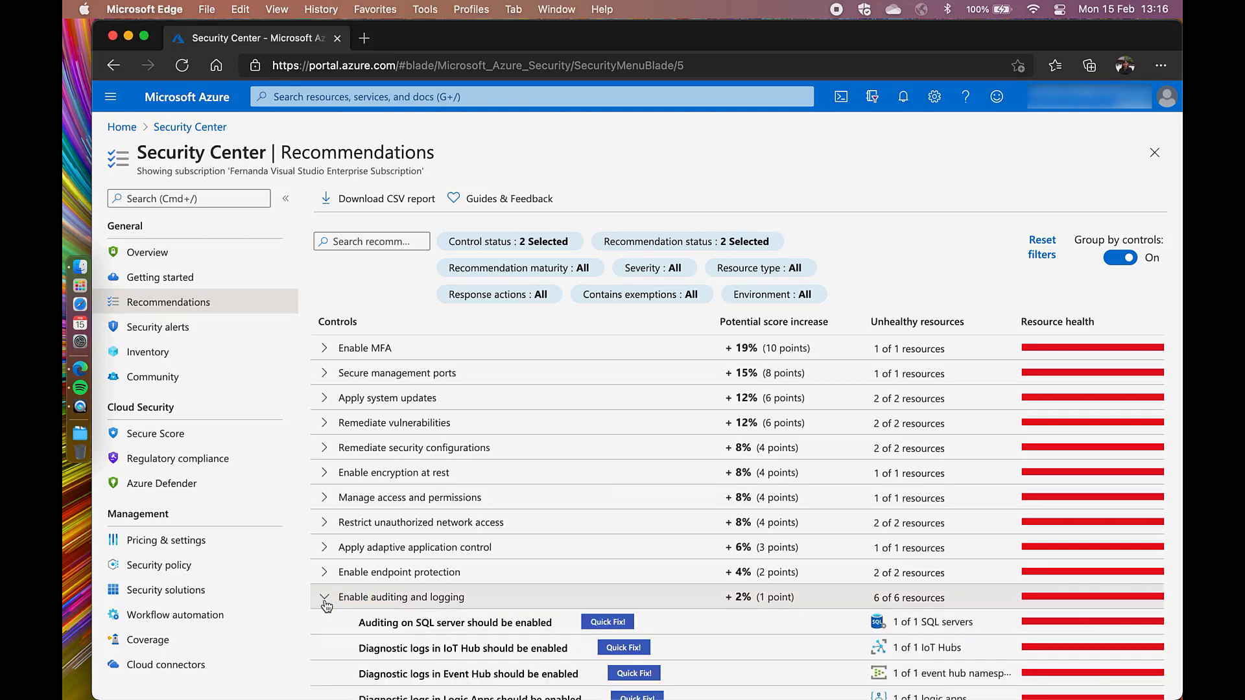
scroll("down", 3)
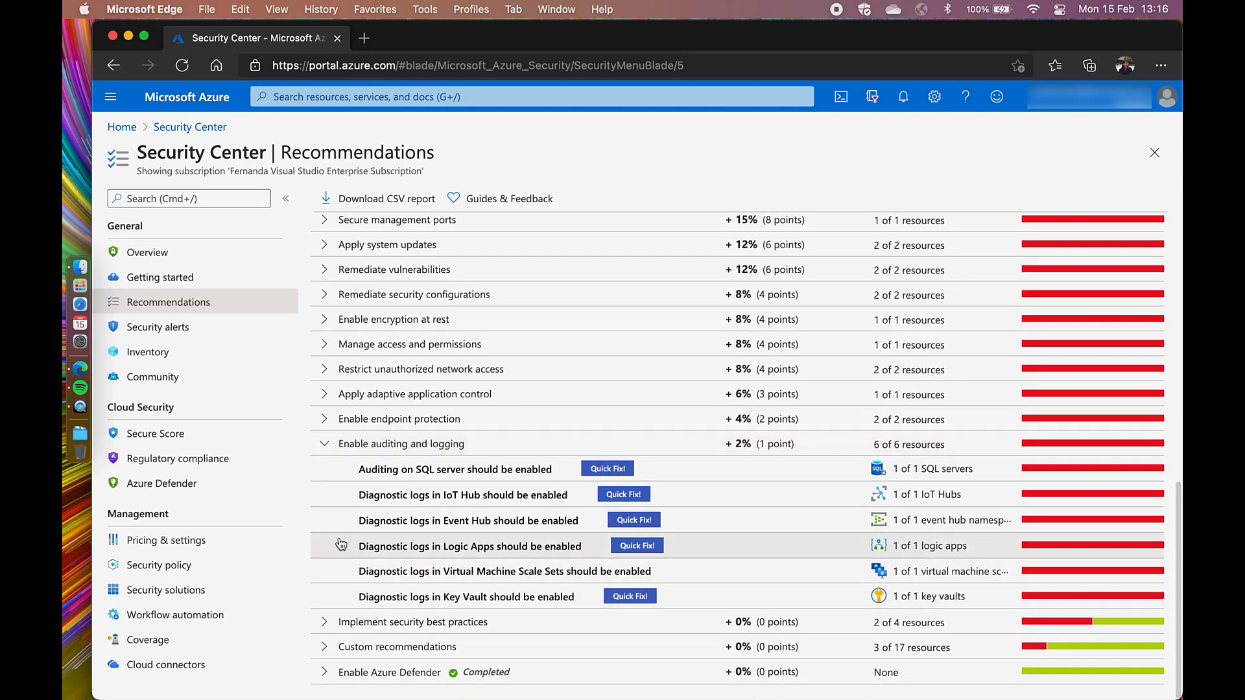
mouse_move(355, 494)
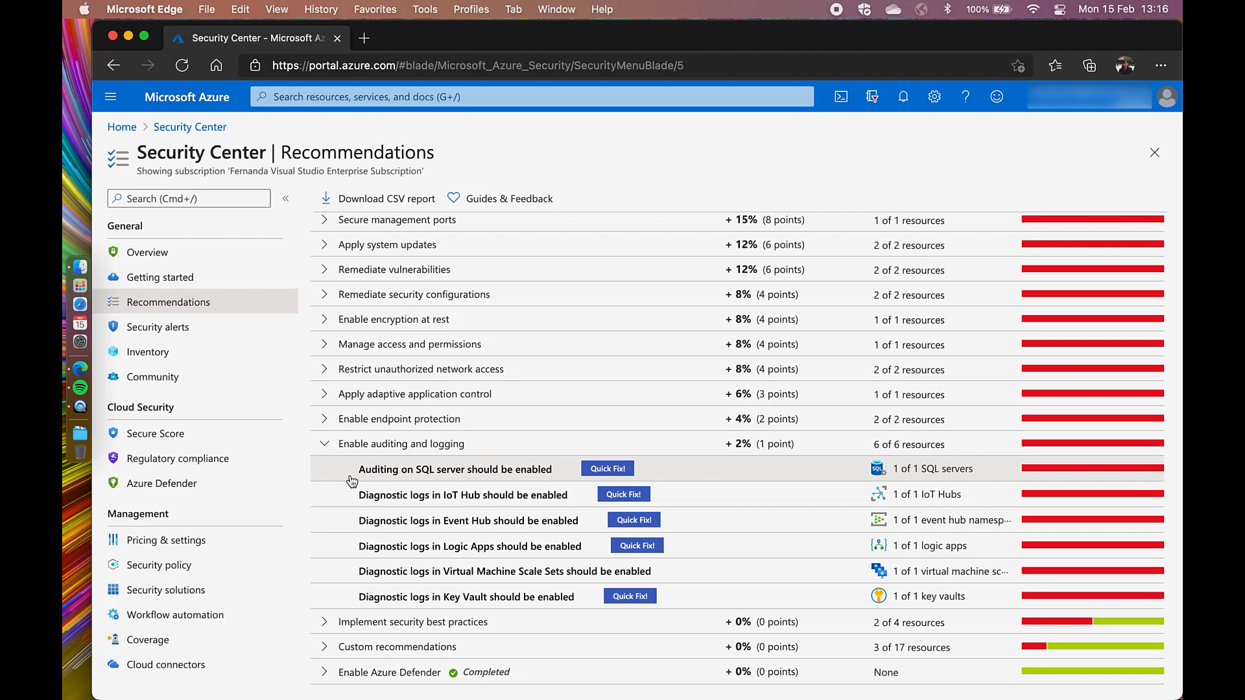
Open the 'Auditing on SQL server should be enabled' recommendation with its one unhealthy server
left_click(453, 469)
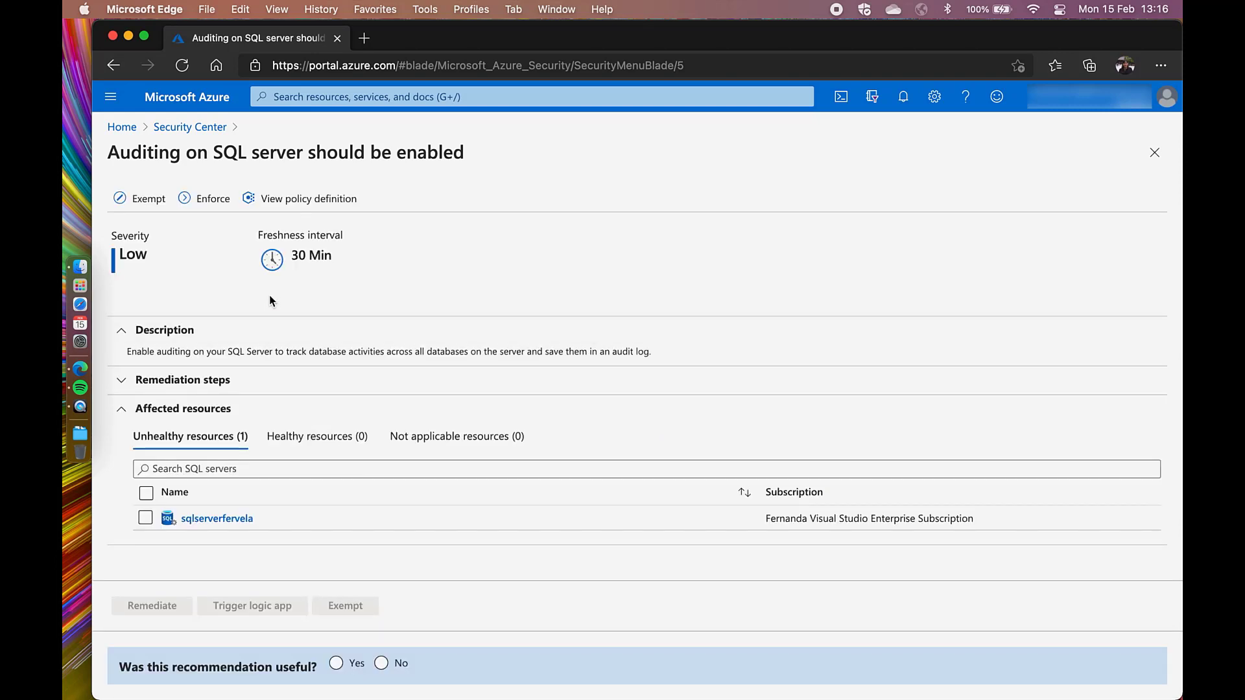
mouse_move(386, 179)
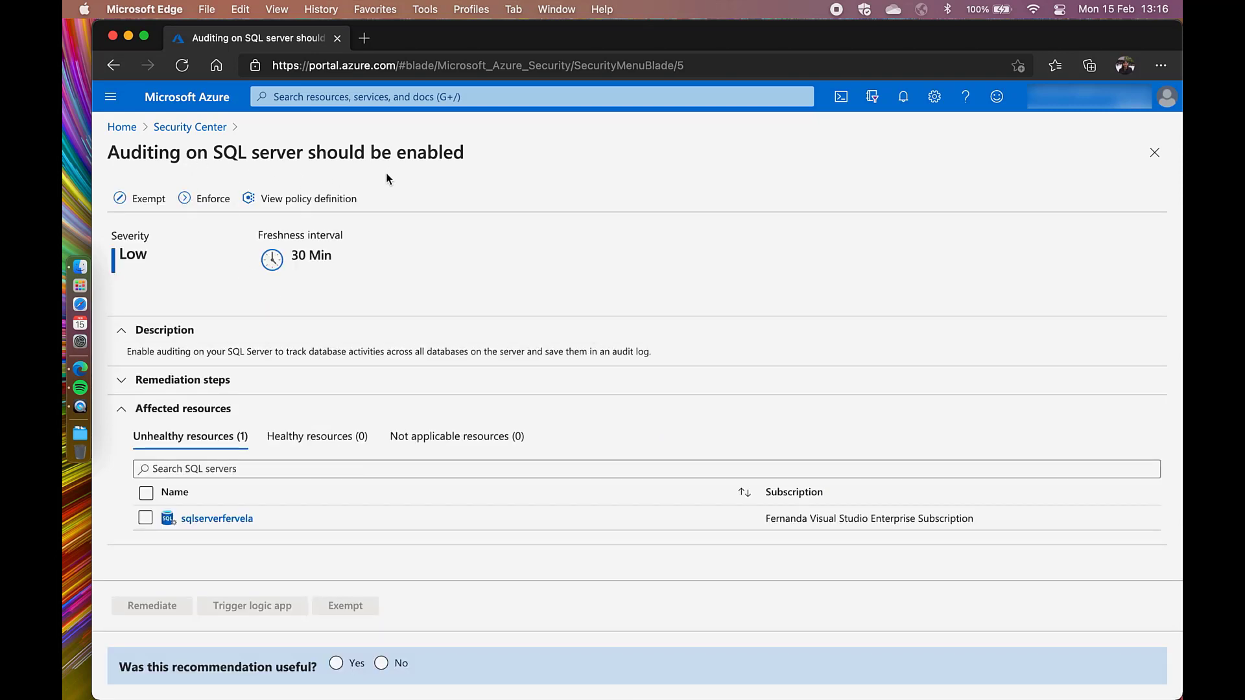
mouse_move(309, 198)
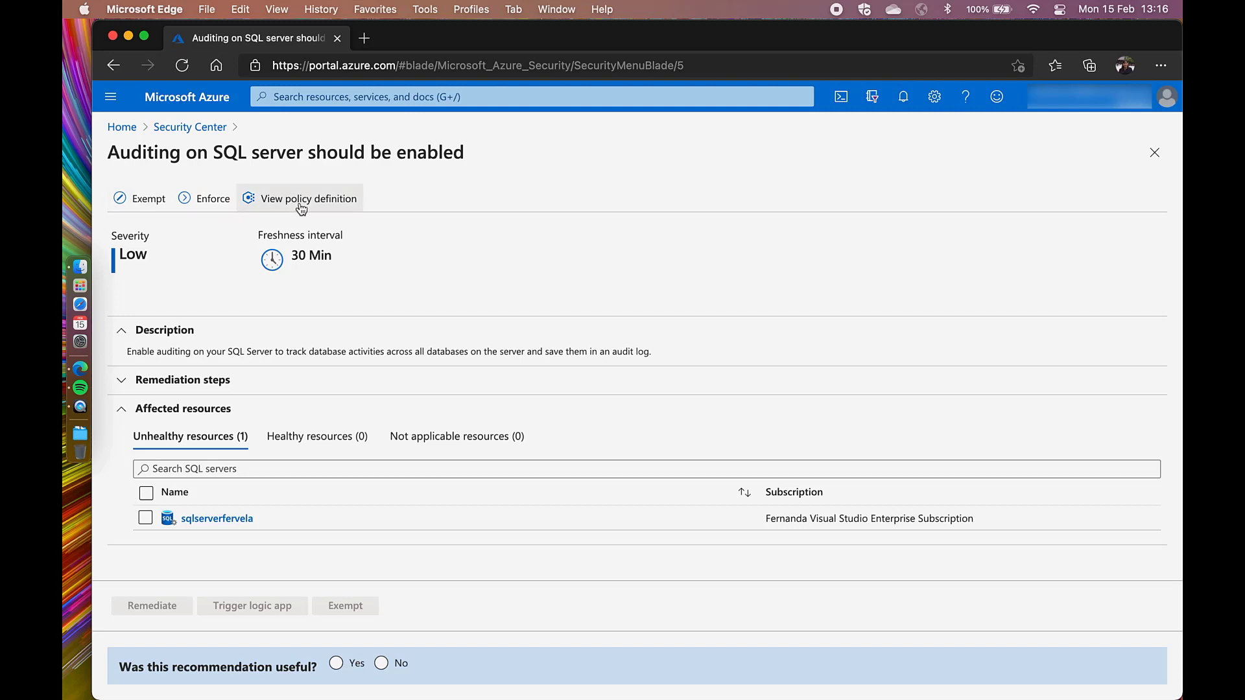
mouse_move(310, 236)
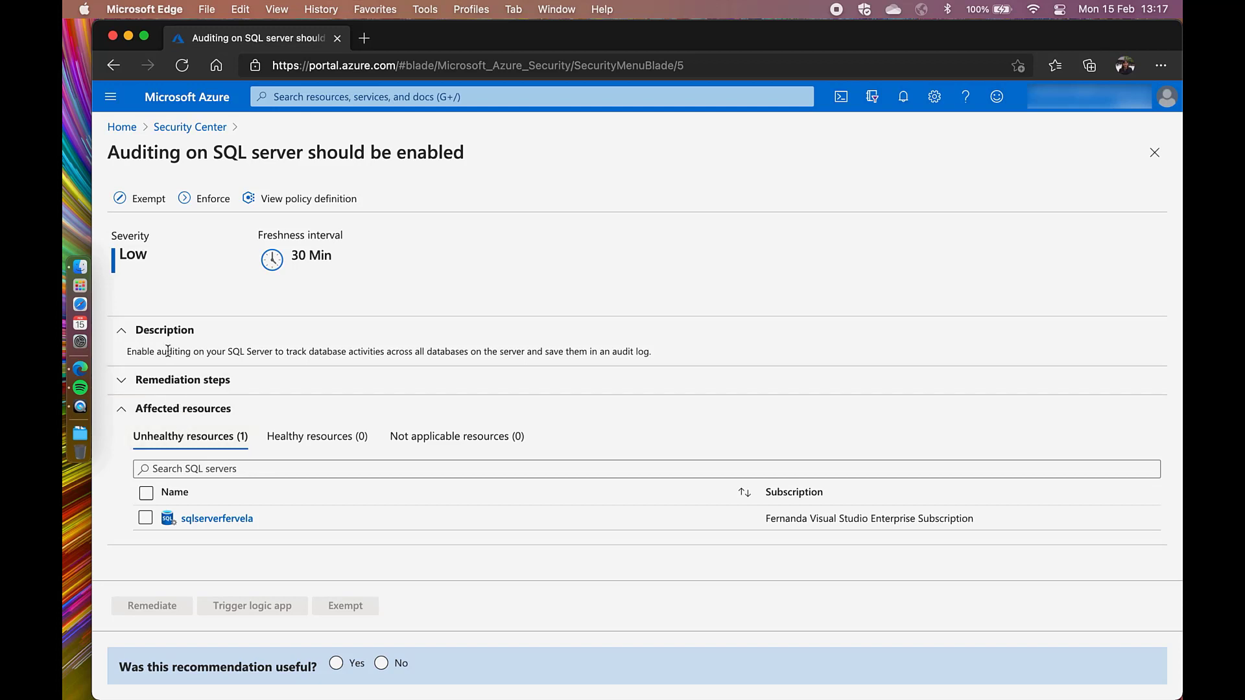
mouse_move(212, 198)
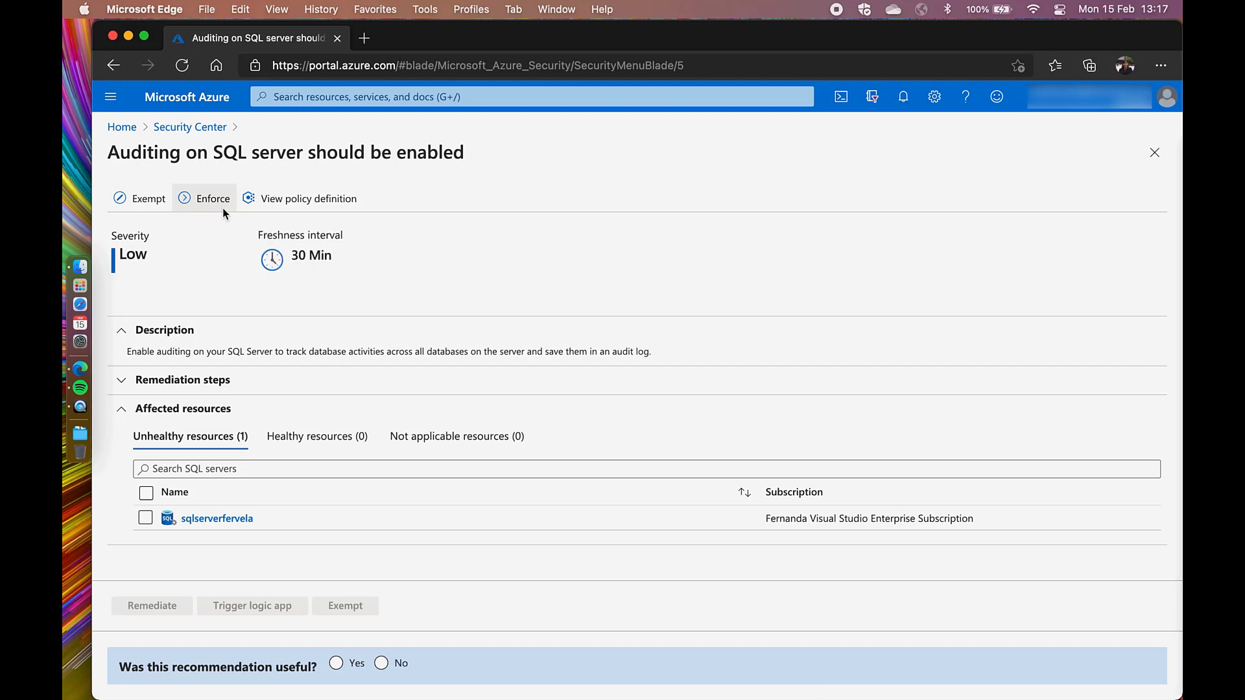
Enforce SQL auditing as a policy assignment scoped to the Constellations management group only
left_click(212, 198)
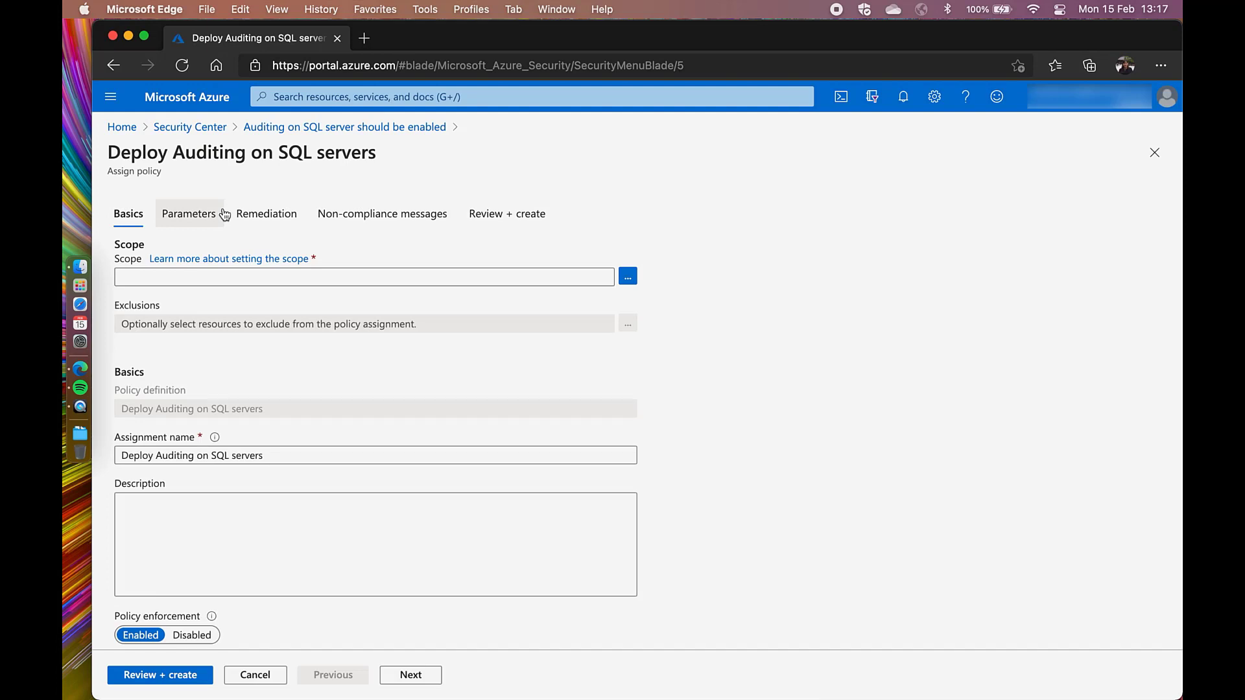
mouse_move(362, 312)
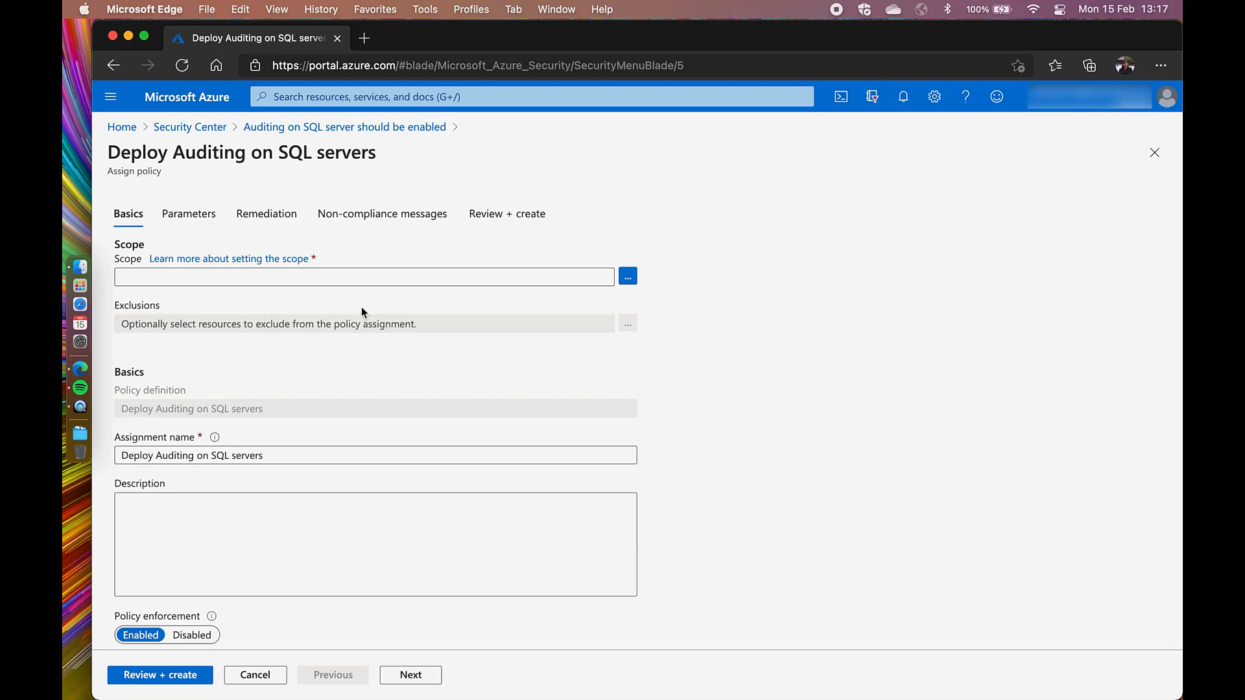
left_click(627, 276)
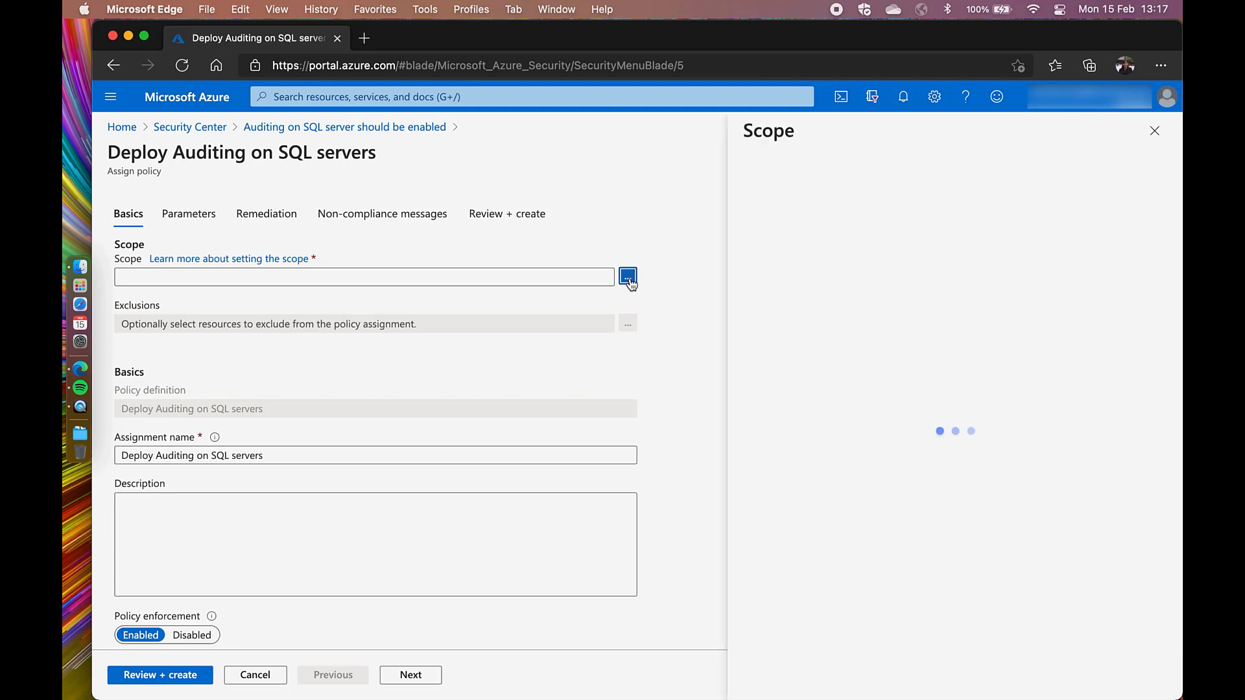
left_click(627, 277)
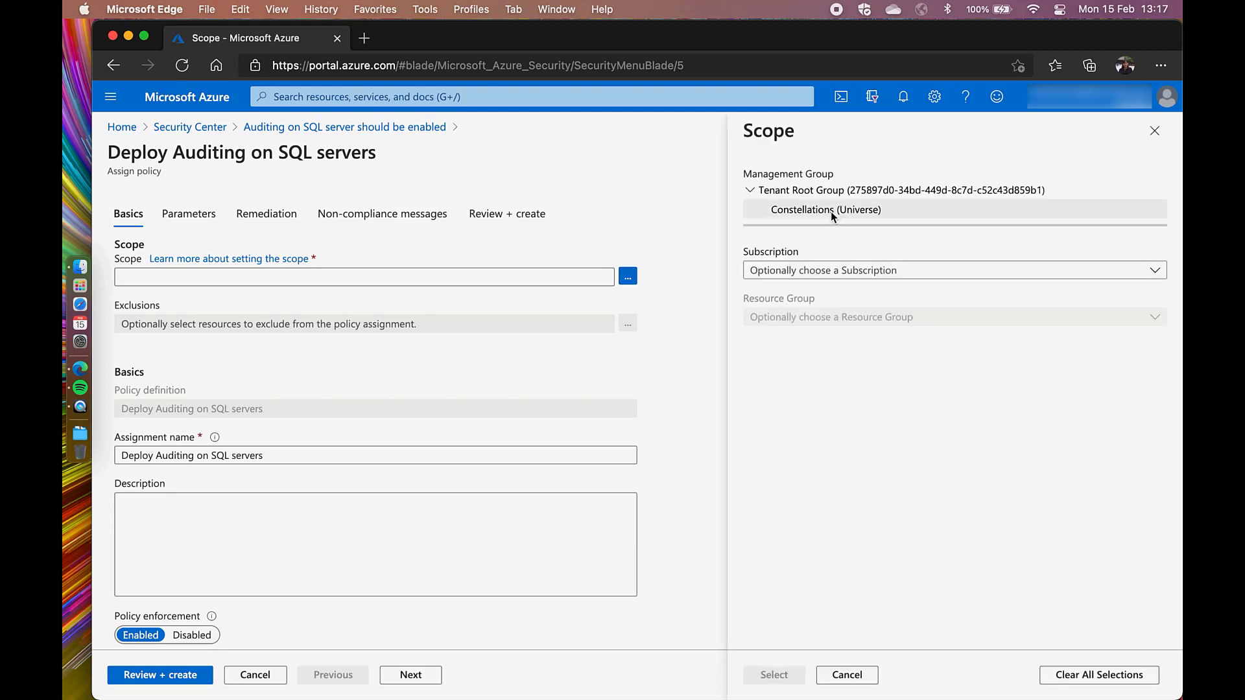
left_click(826, 210)
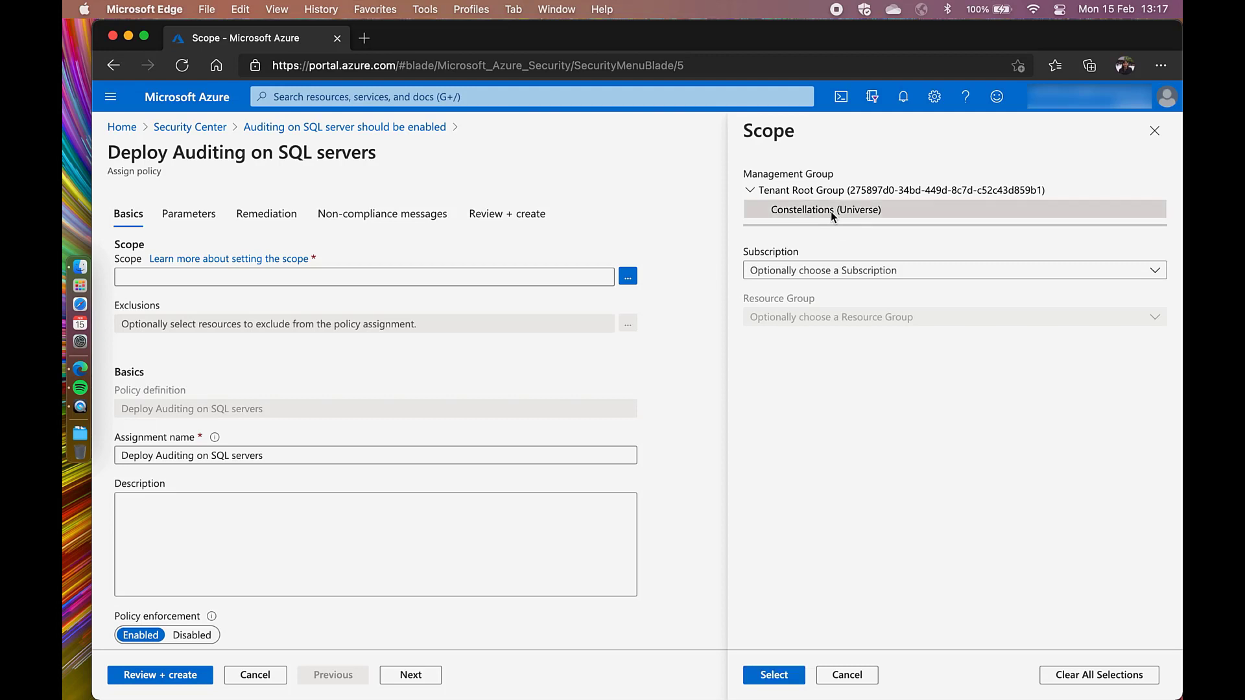
left_click(953, 270)
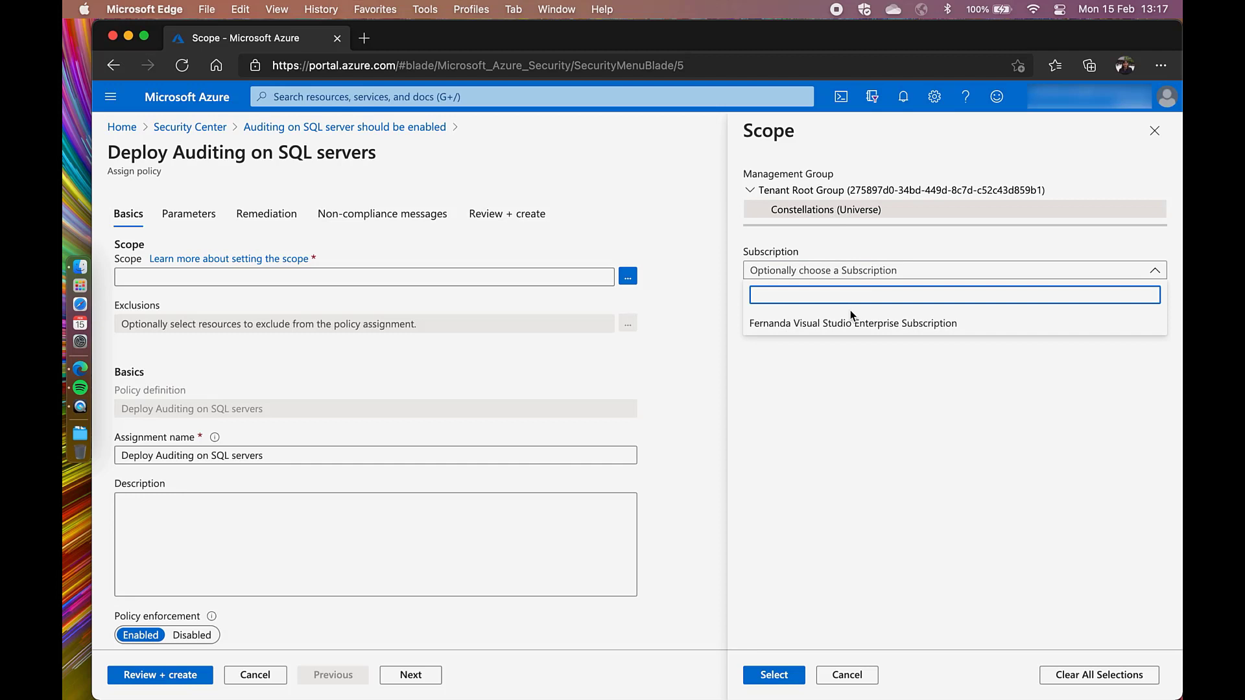
left_click(852, 322)
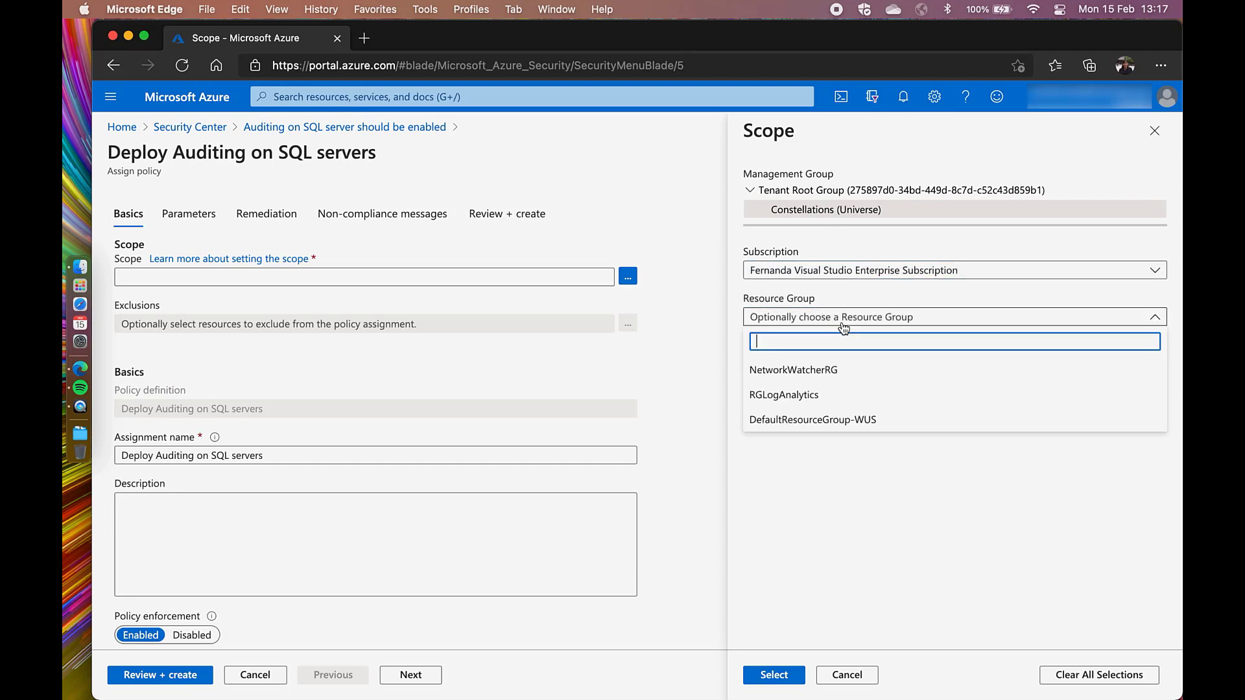
left_click(811, 419)
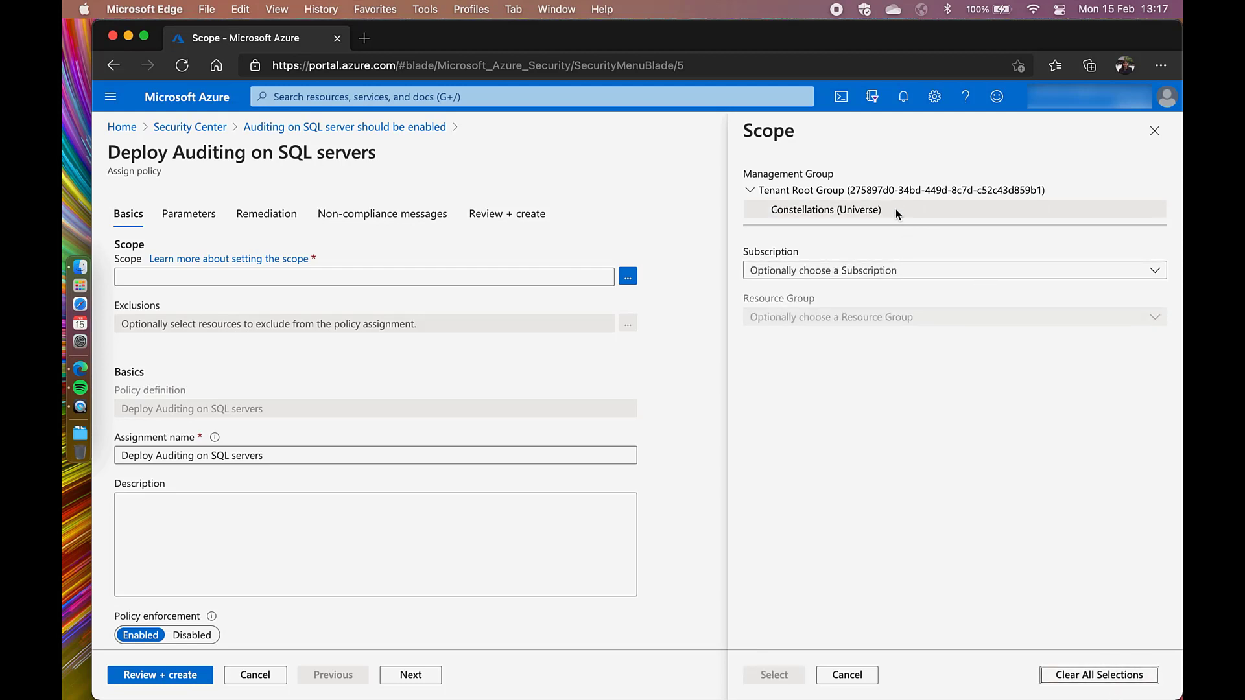
left_click(772, 674)
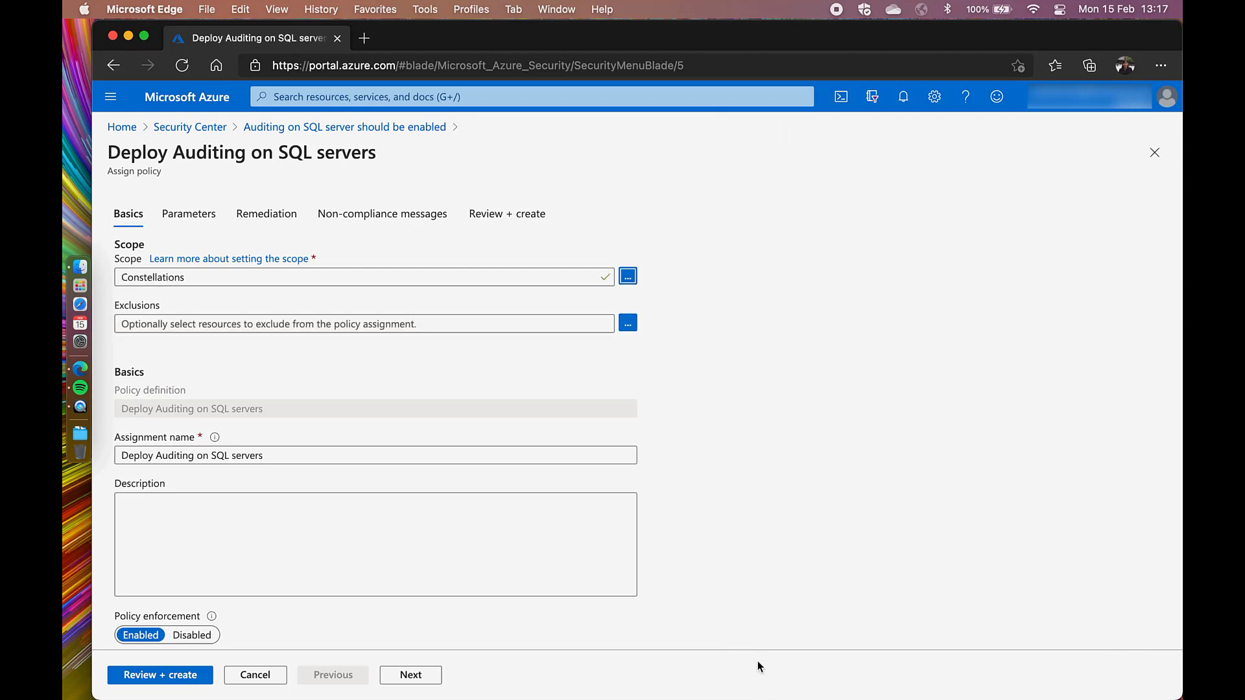
left_click(628, 323)
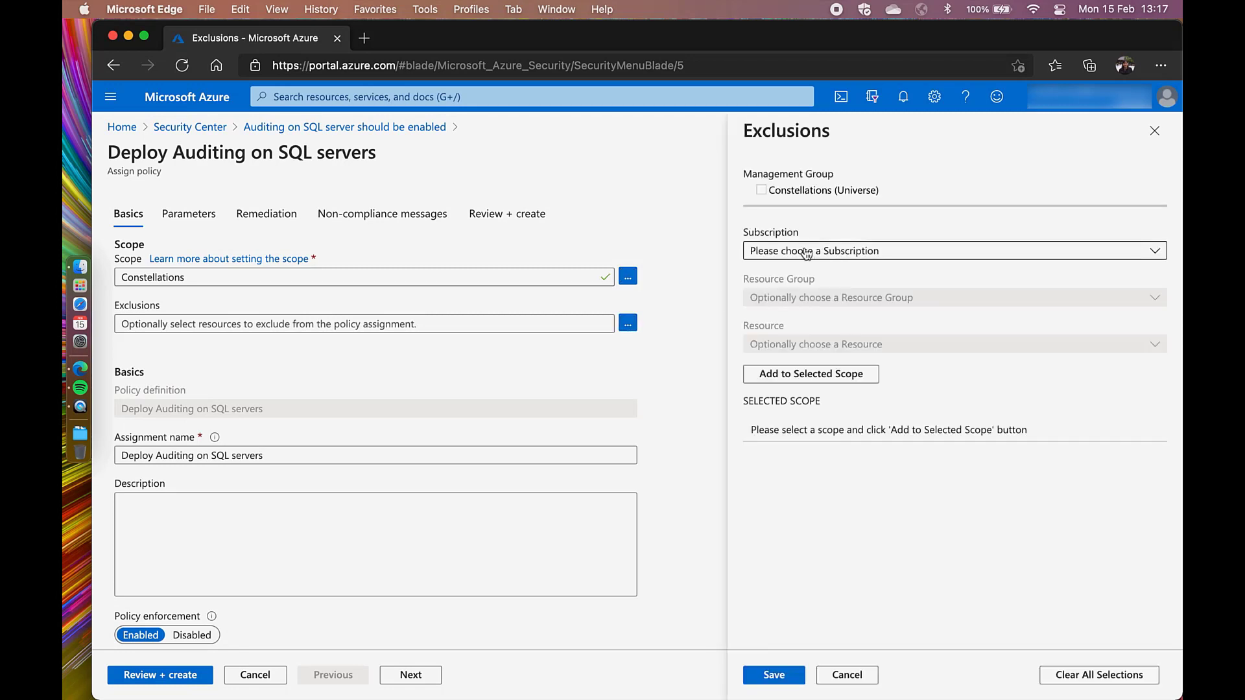
left_click(953, 250)
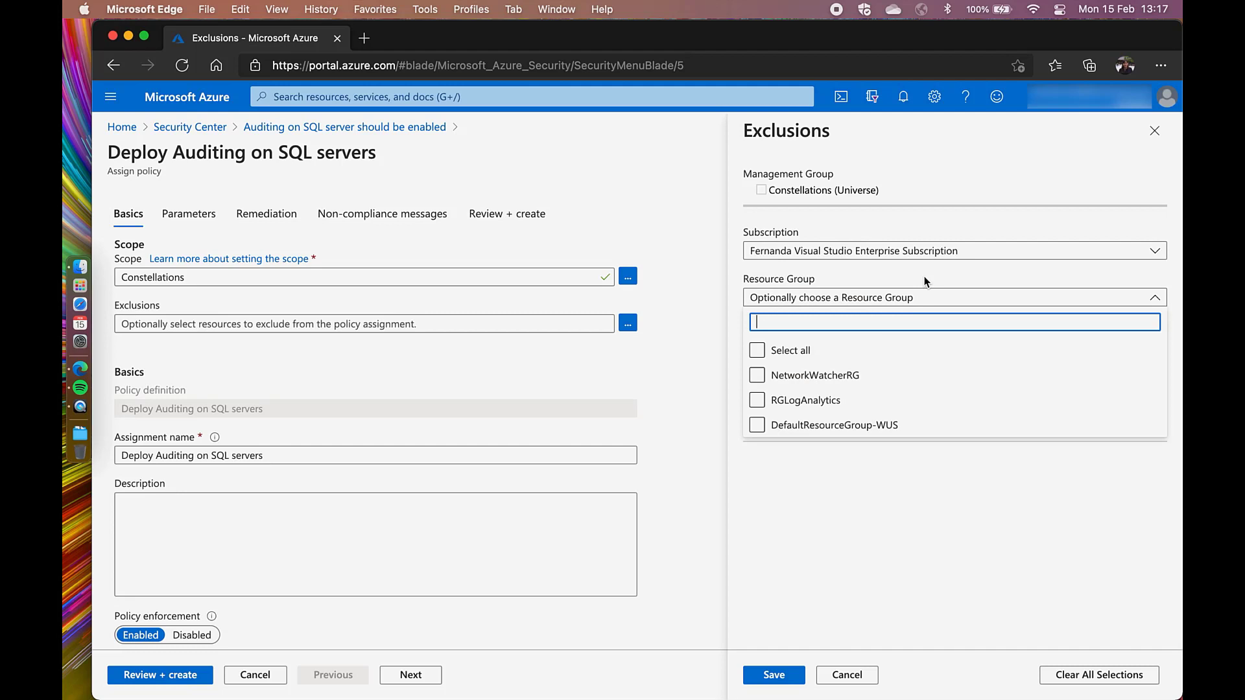
left_click(847, 674)
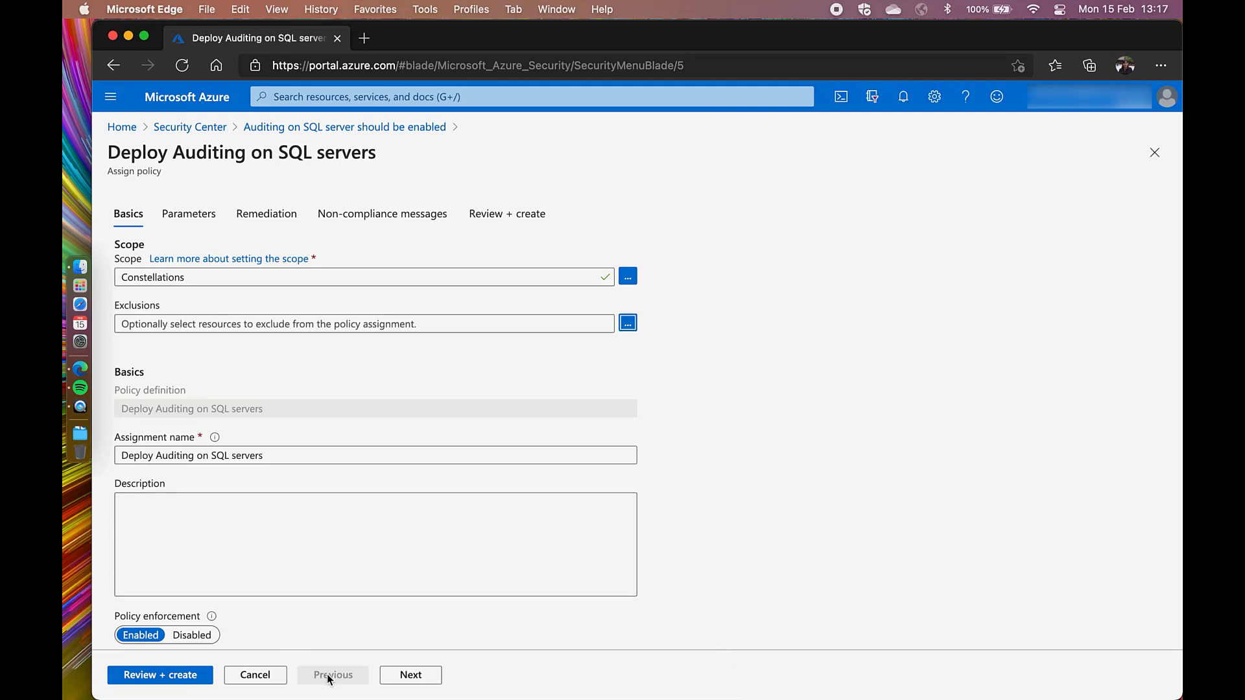
Review the parameters: 180 retention days and DefaultResourceGroup-WUS as the storage resource group
left_click(411, 674)
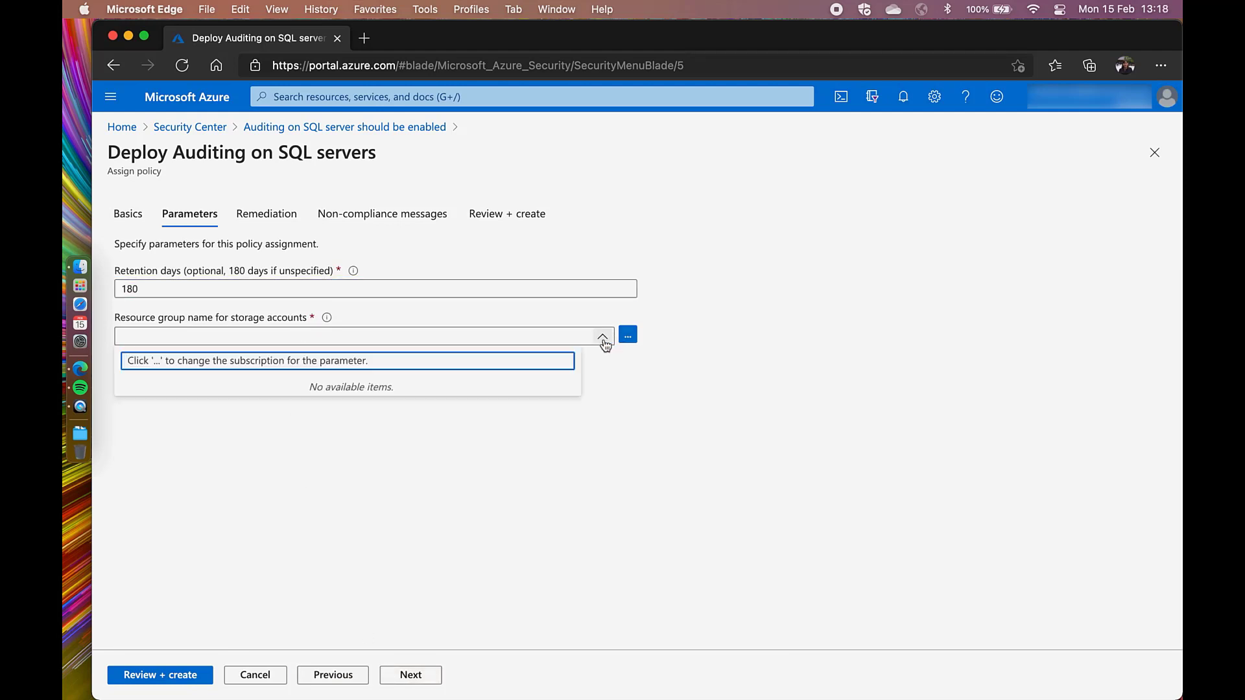
left_click(627, 334)
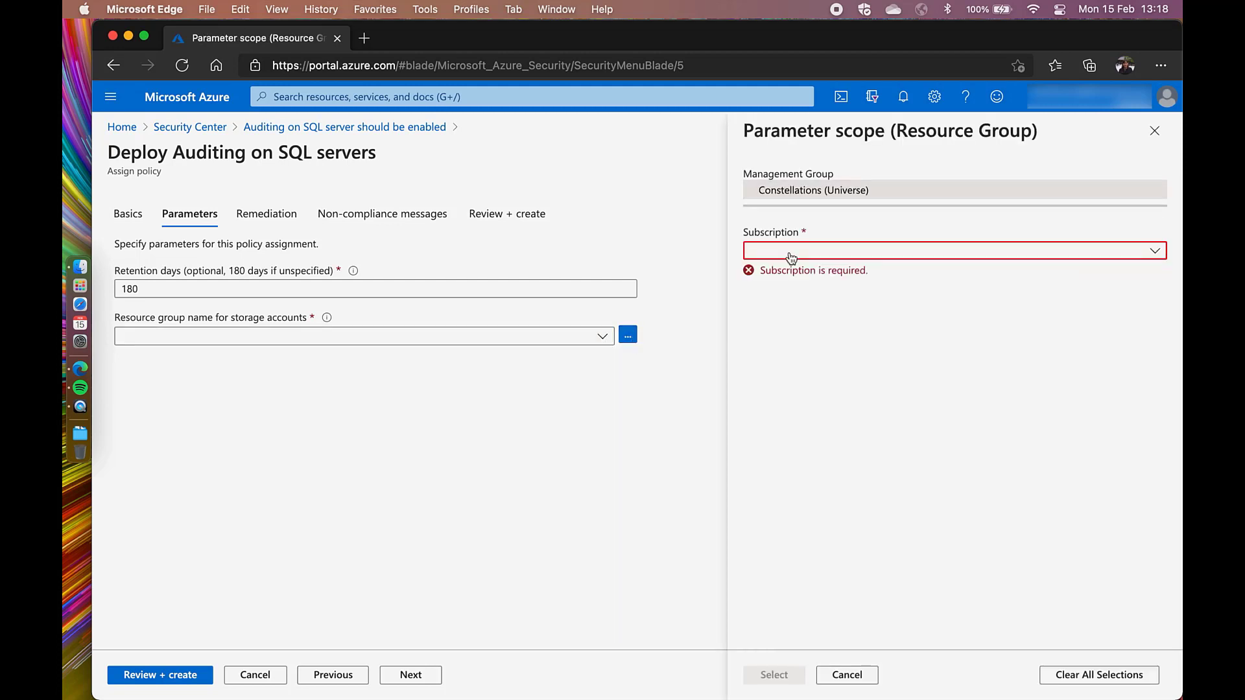
left_click(847, 674)
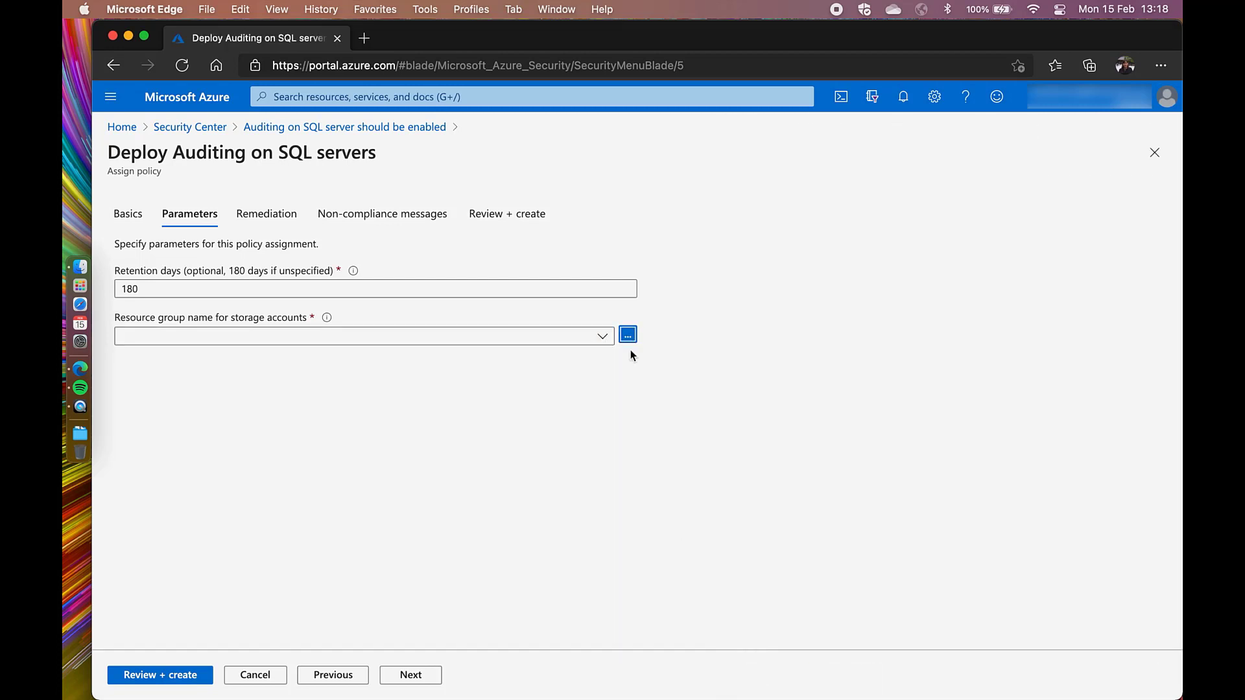
left_click(357, 336)
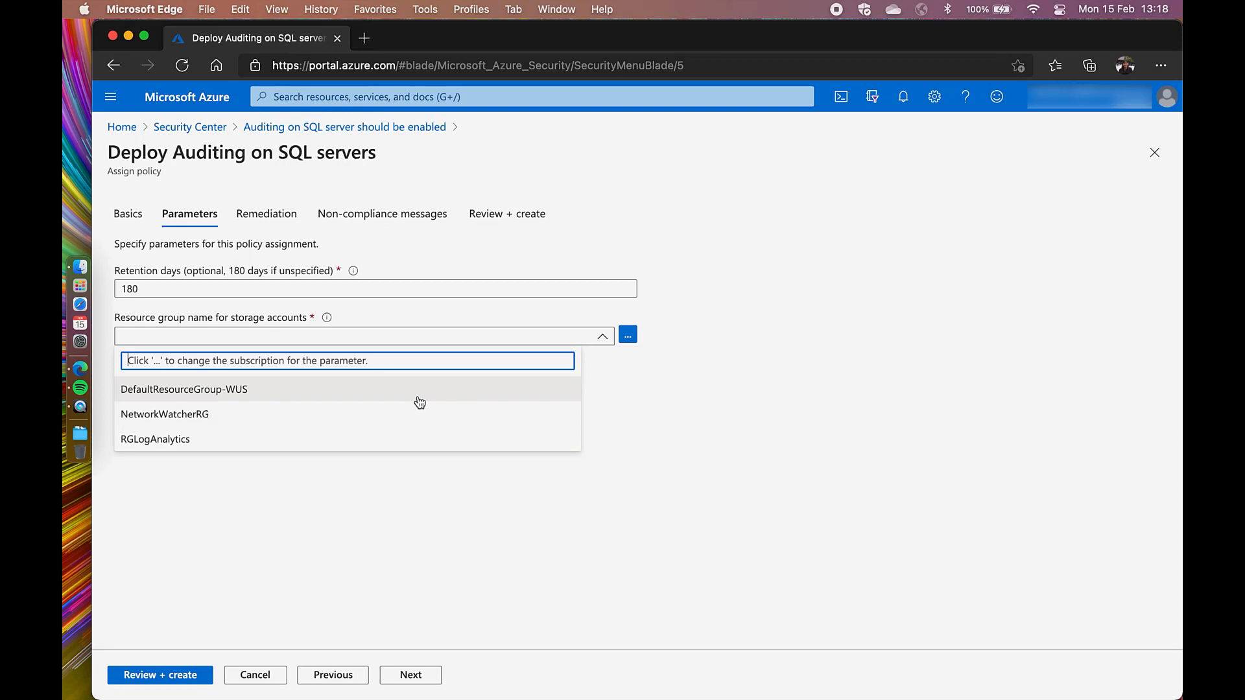
left_click(183, 389)
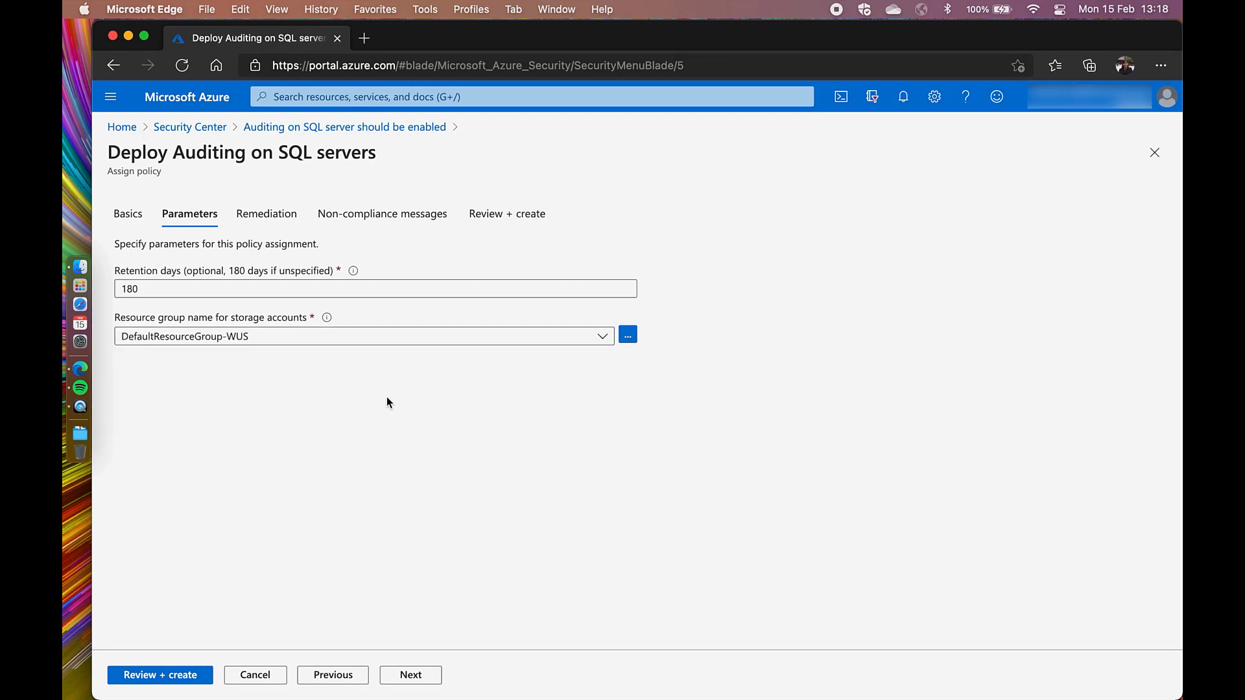
mouse_move(411, 675)
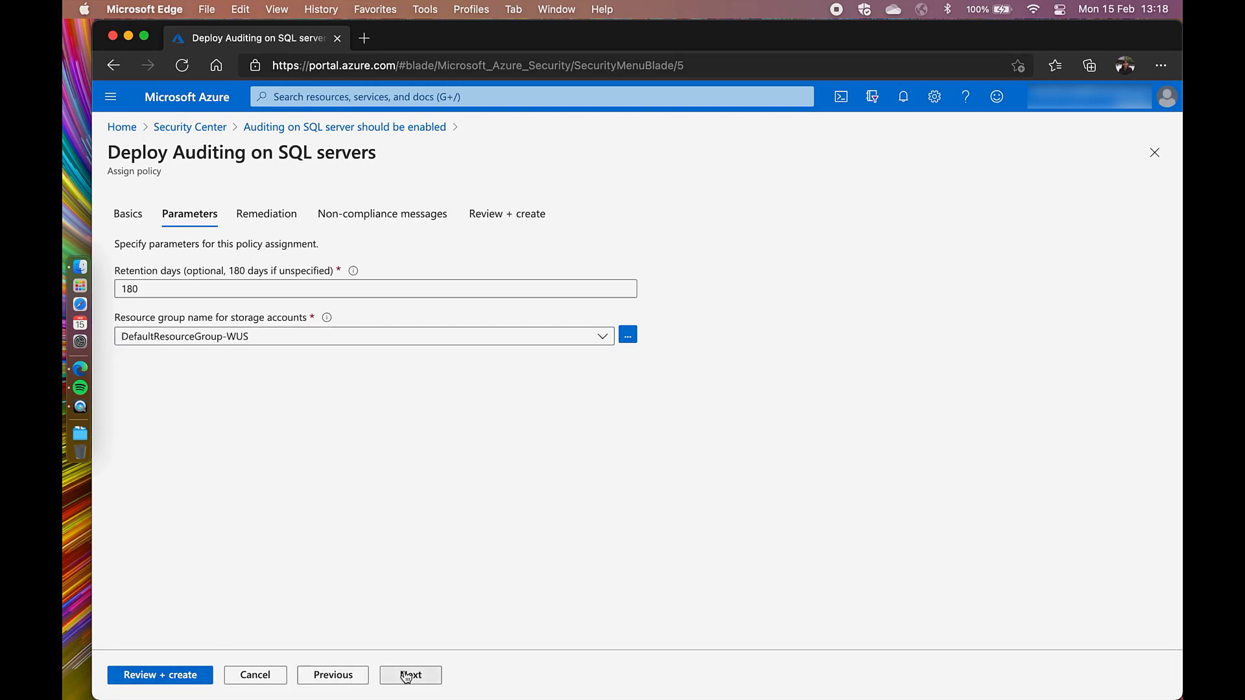
Add the non-compliance message 'Check with your security admin' and proceed to Review + create
left_click(411, 674)
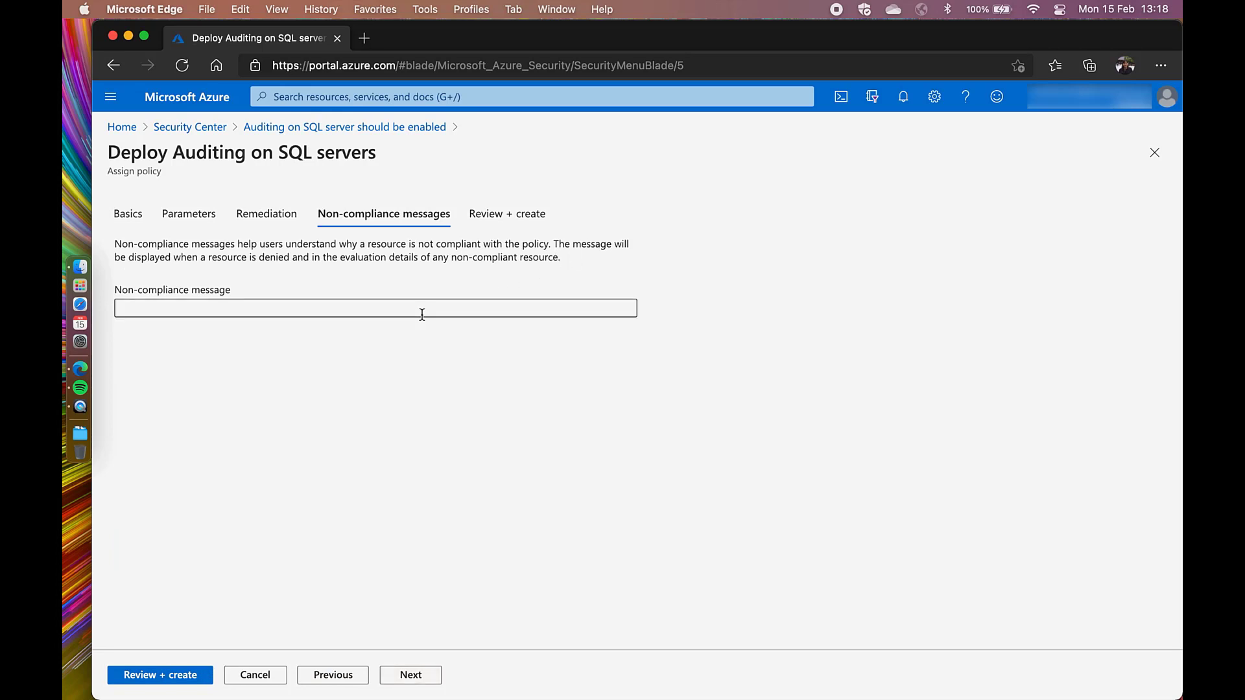
type("Check with your security admin")
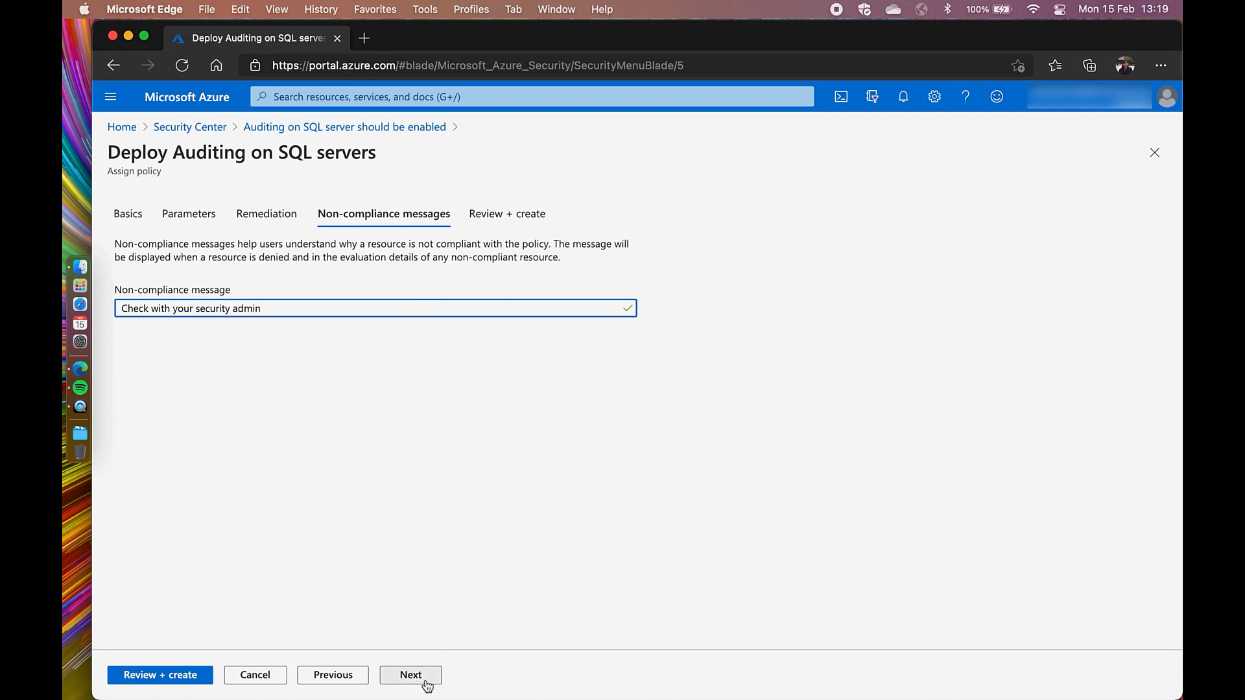
left_click(411, 674)
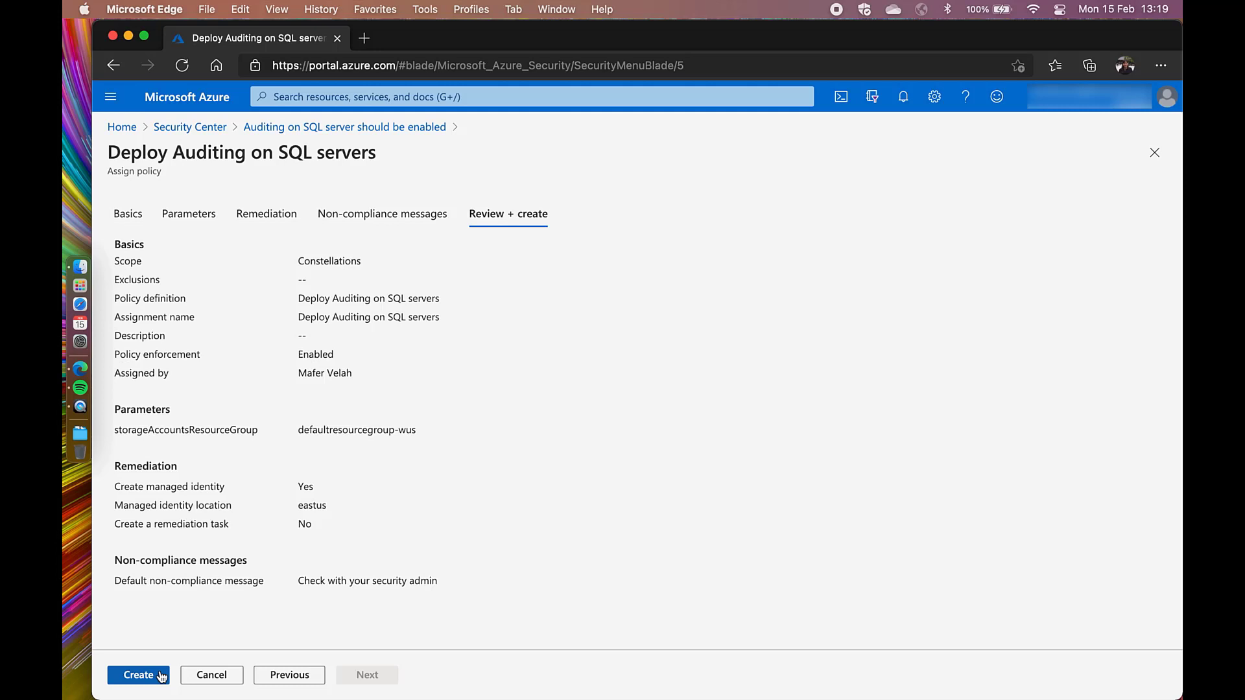
Create the Deploy Auditing on SQL servers assignment and dismiss the success notifications
left_click(137, 675)
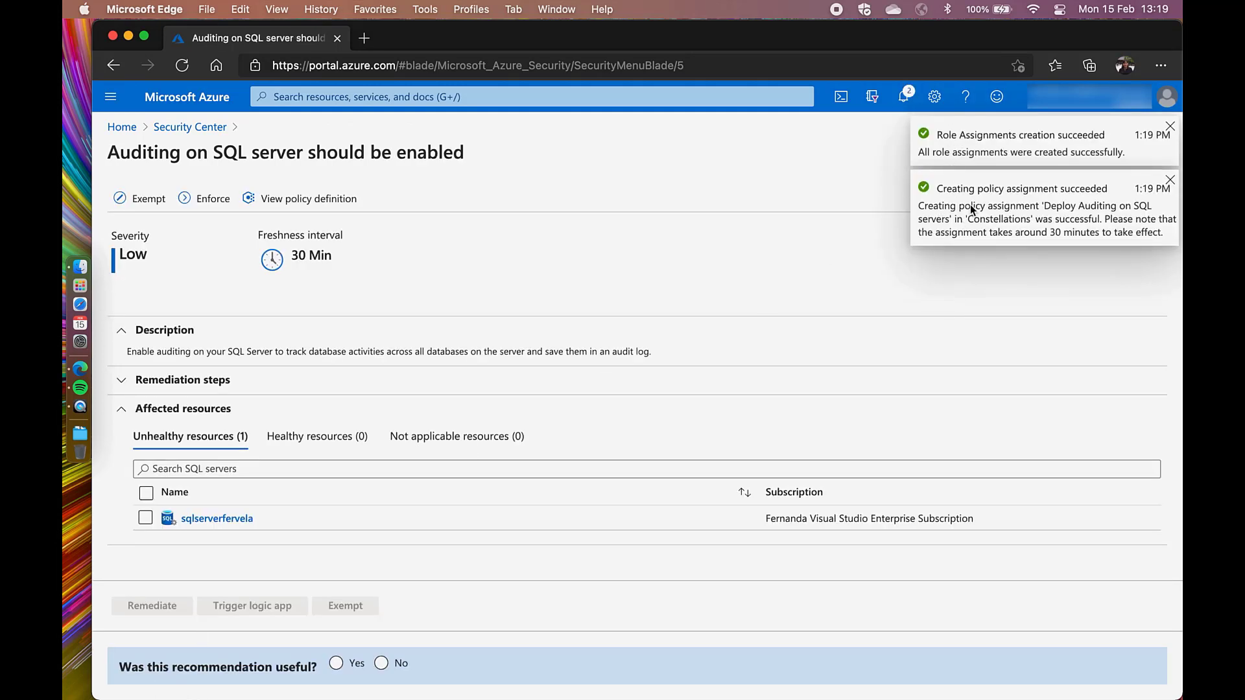
mouse_move(990, 231)
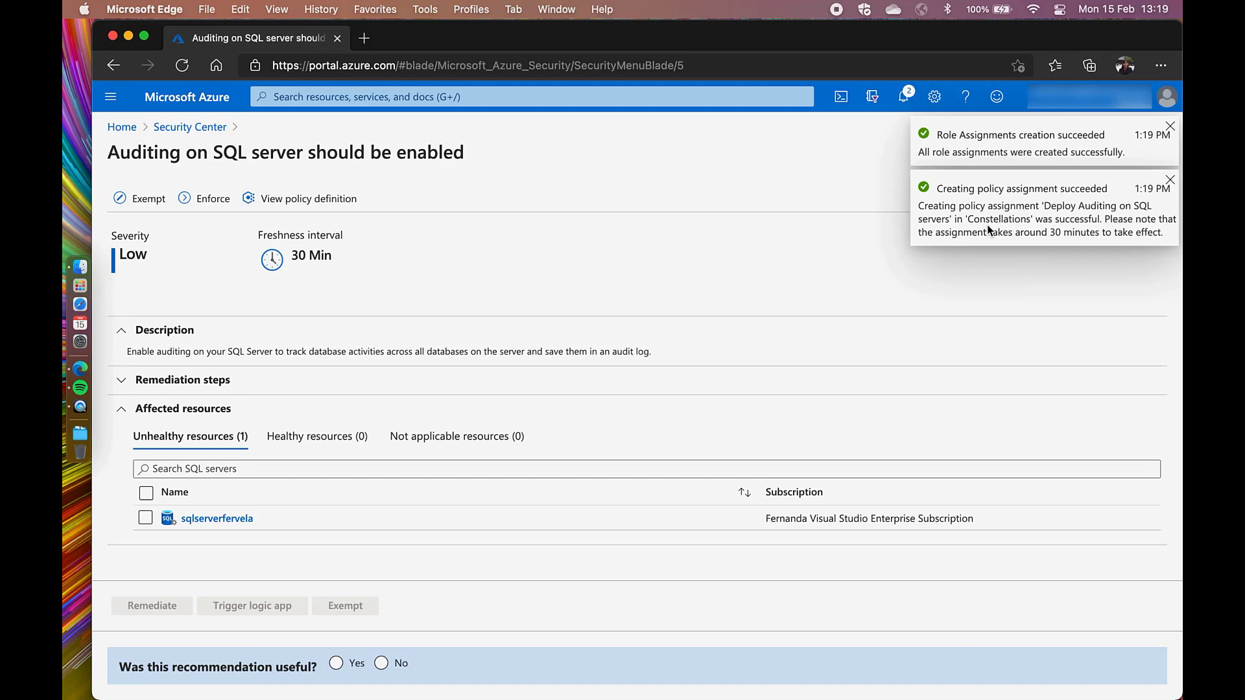
left_click(1170, 126)
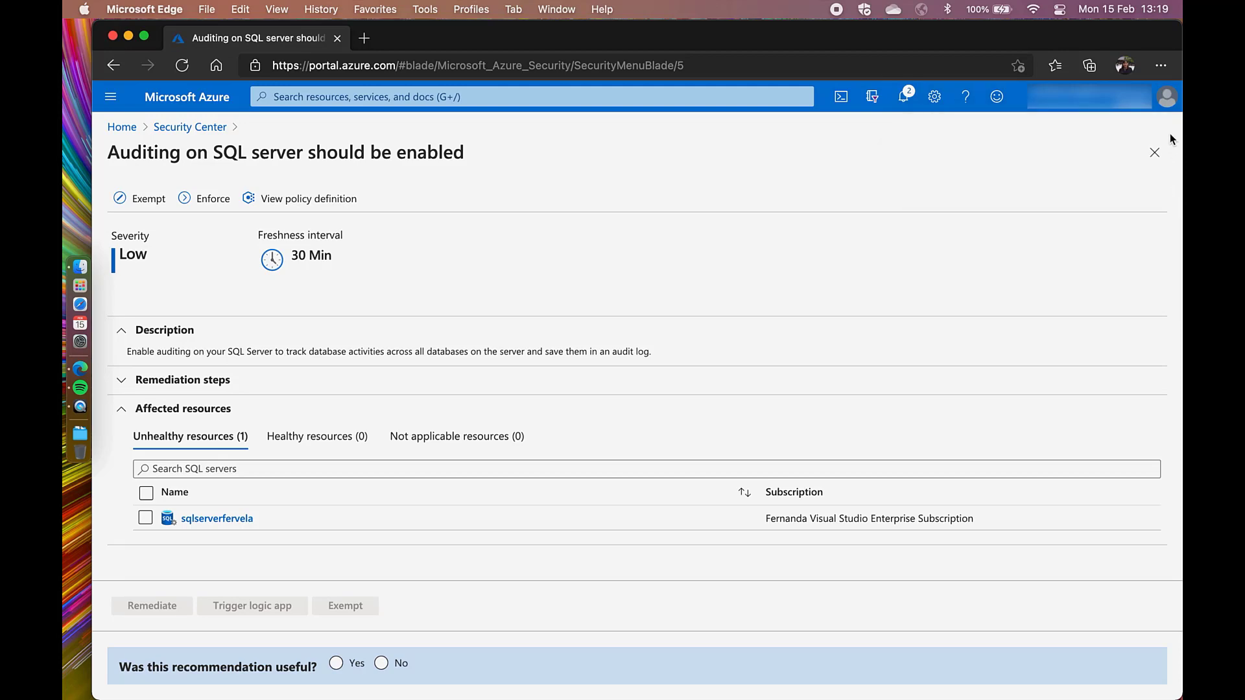
Leave SQL auditing and open 'Diagnostic logs in Event Hub should be enabled' for servicebusdevv
left_click(1154, 151)
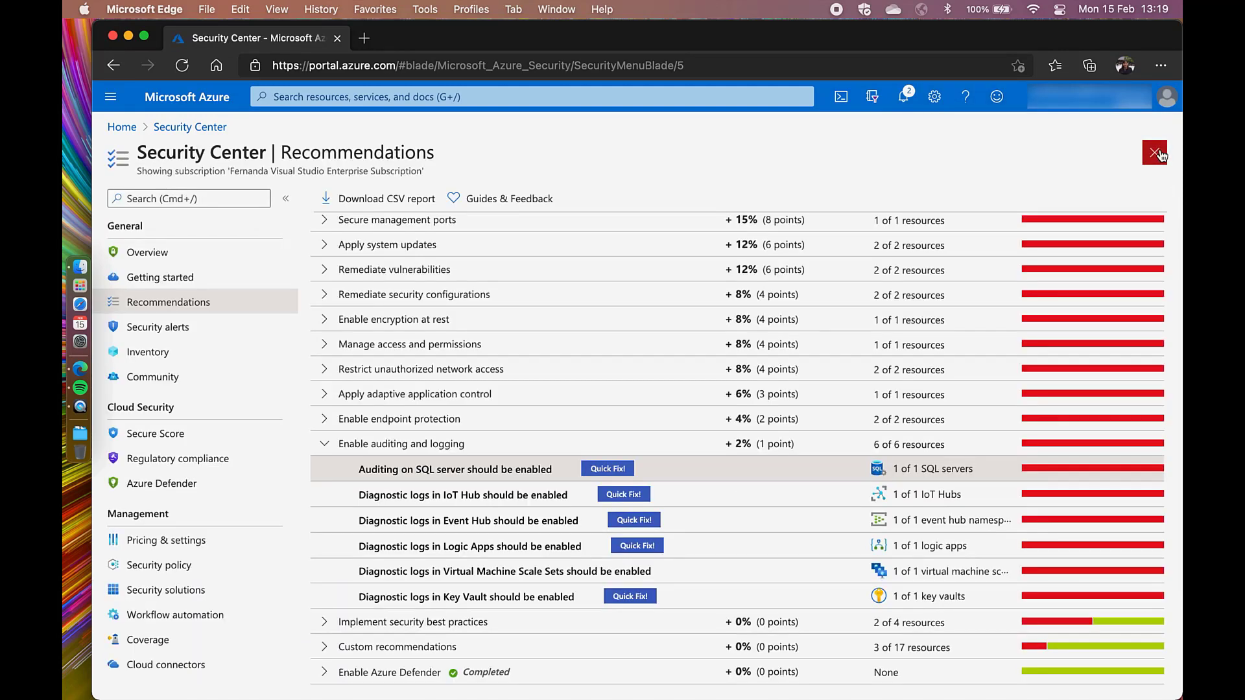
mouse_move(592, 380)
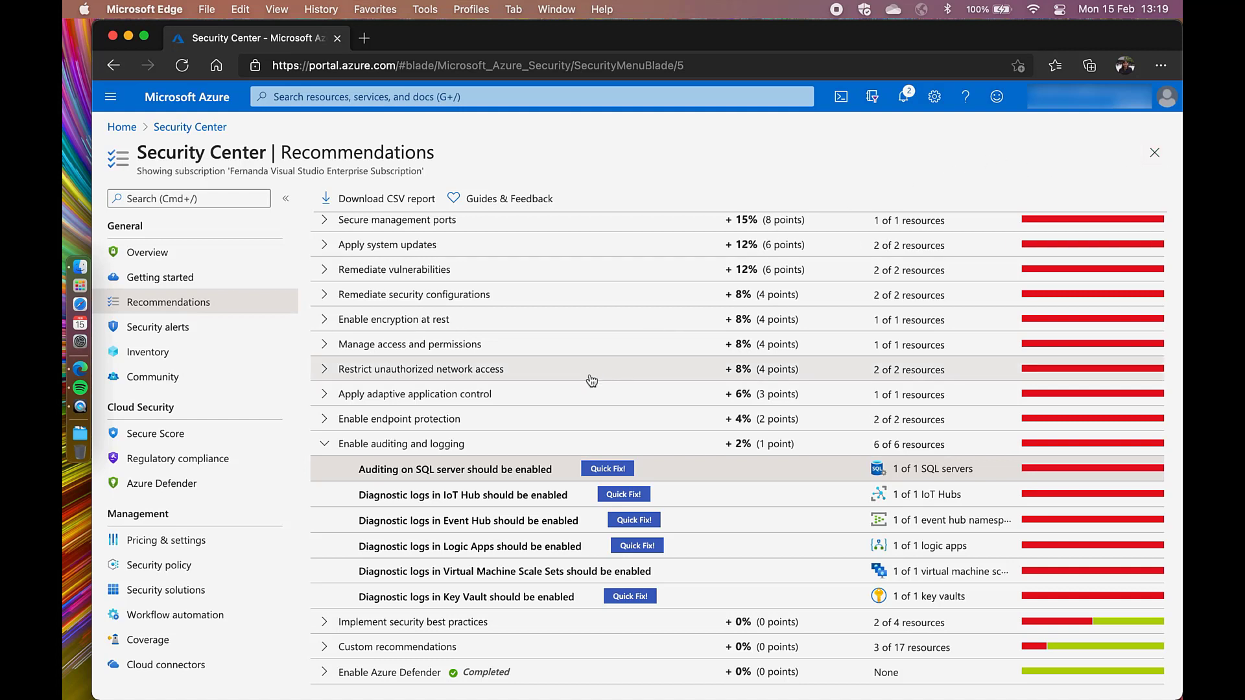
mouse_move(498, 523)
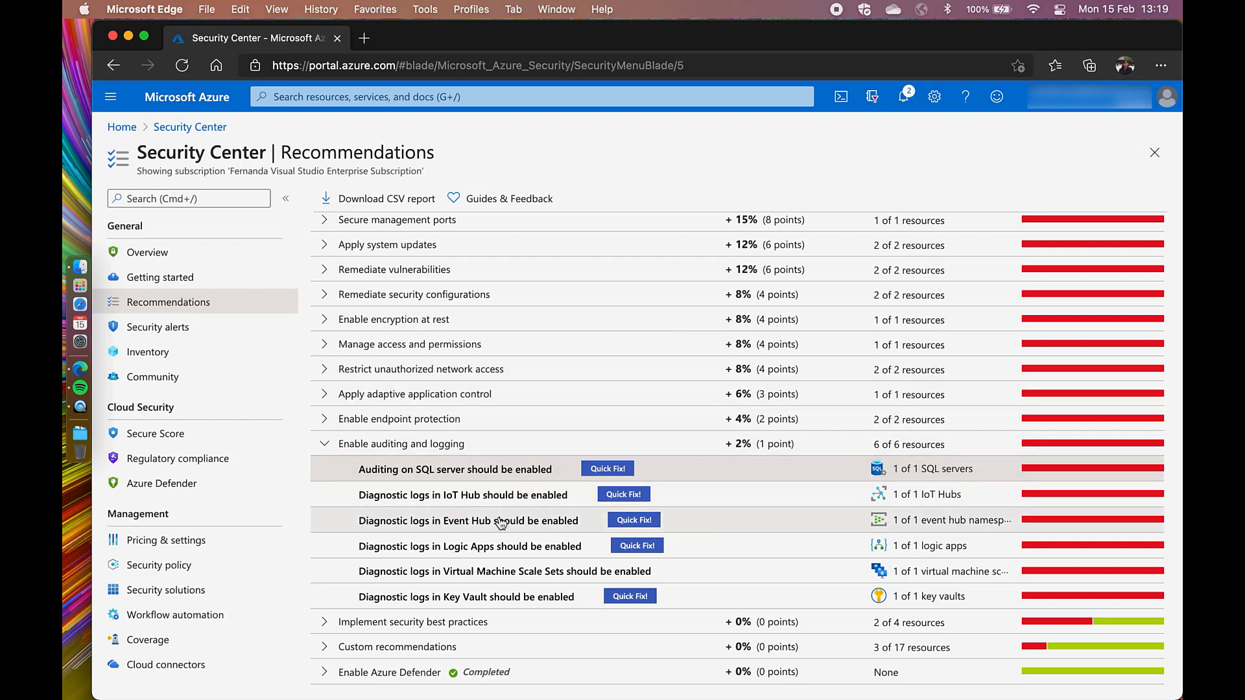
mouse_move(497, 520)
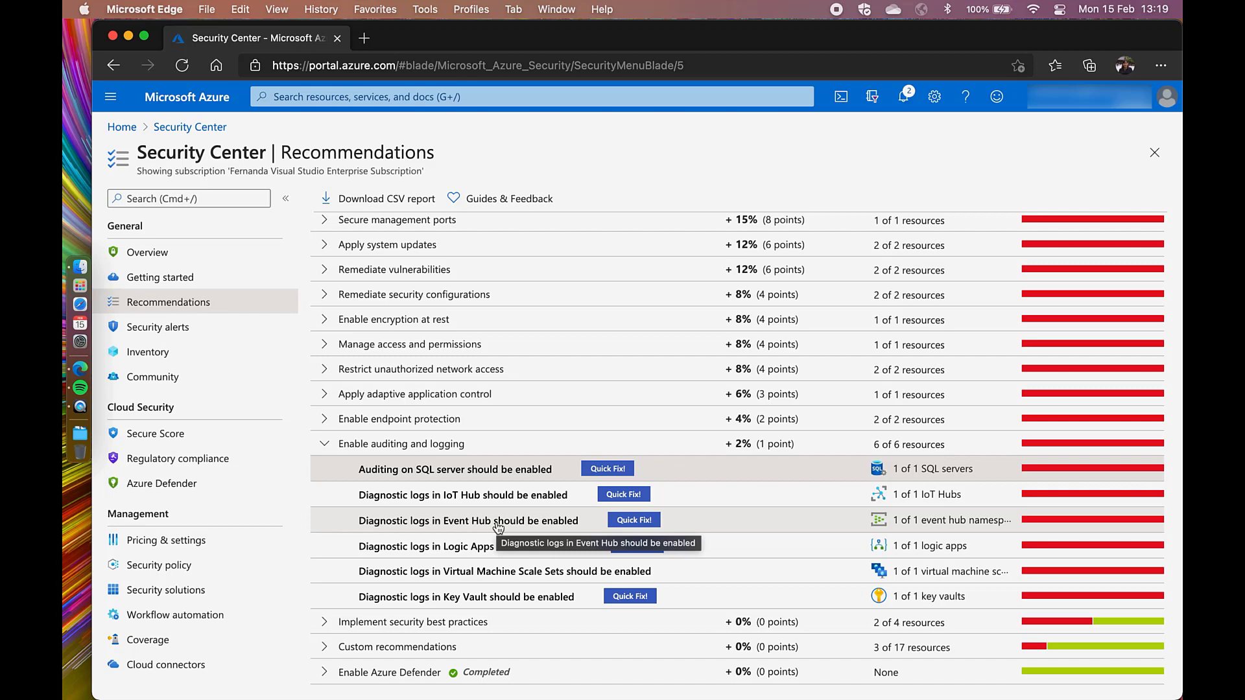
left_click(468, 520)
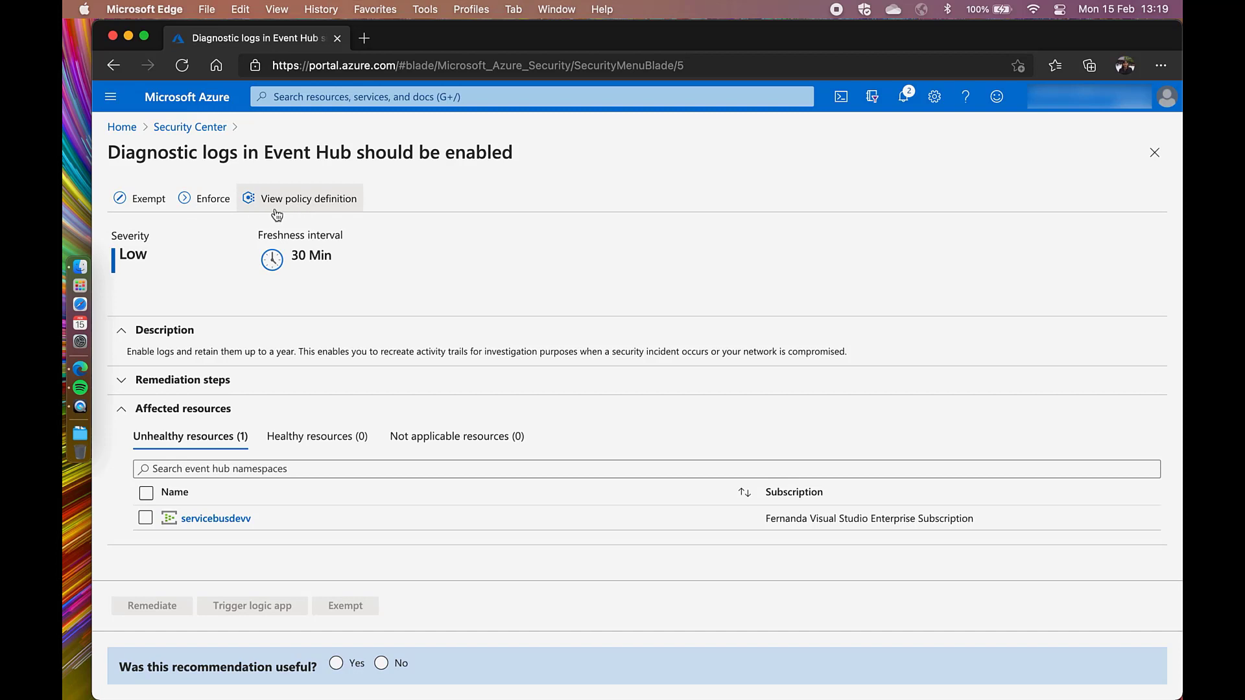
mouse_move(290, 215)
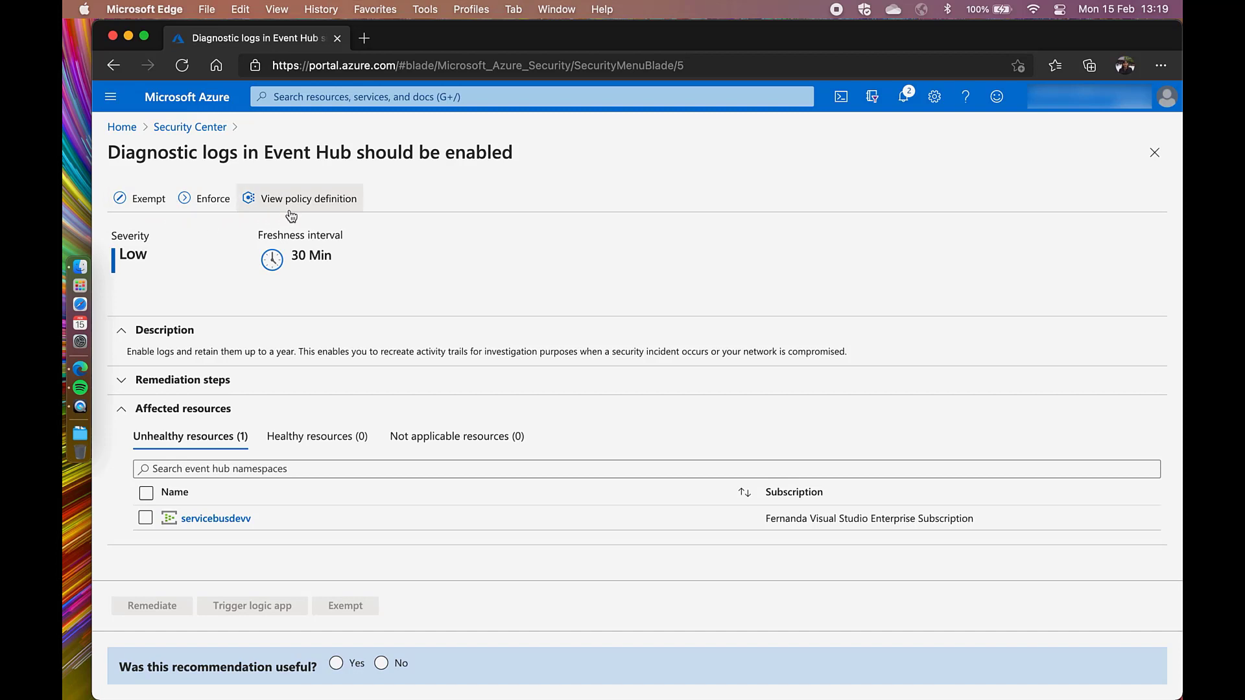
Start an exemption for the Event Hub diagnostic logs recommendation
left_click(148, 198)
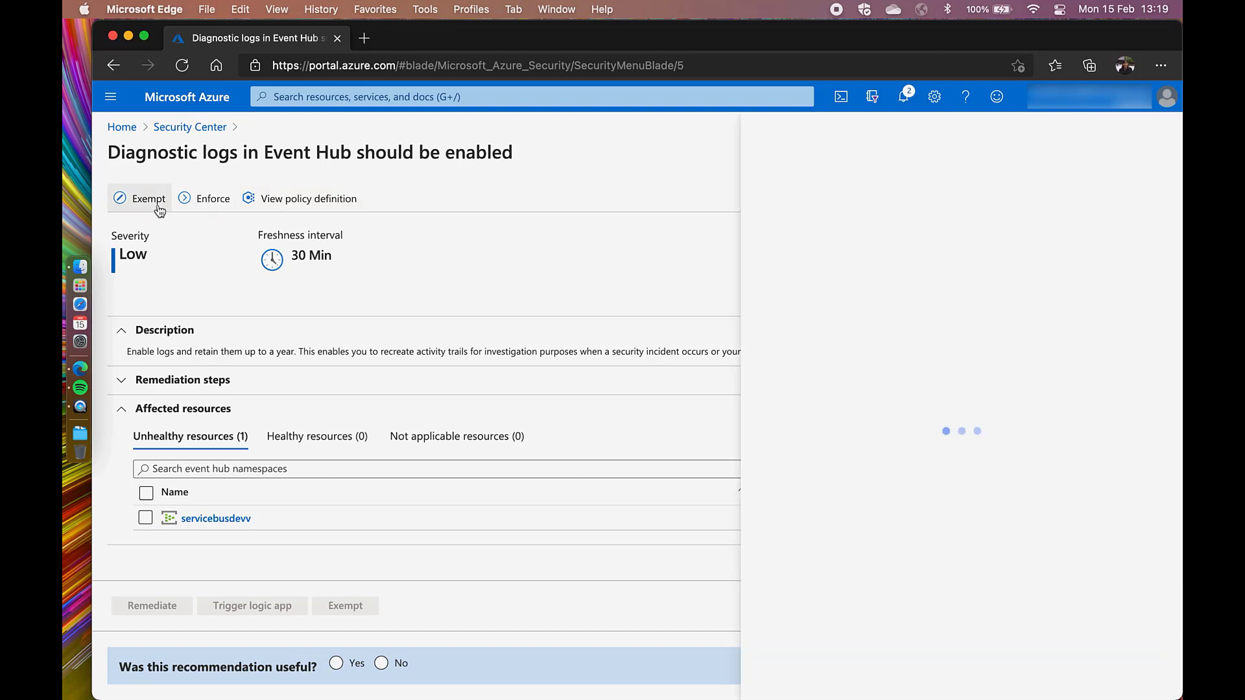
Create a waiver exemption for servicebusdevv expiring 02/27/2021, described 'Test event hub'
left_click(147, 198)
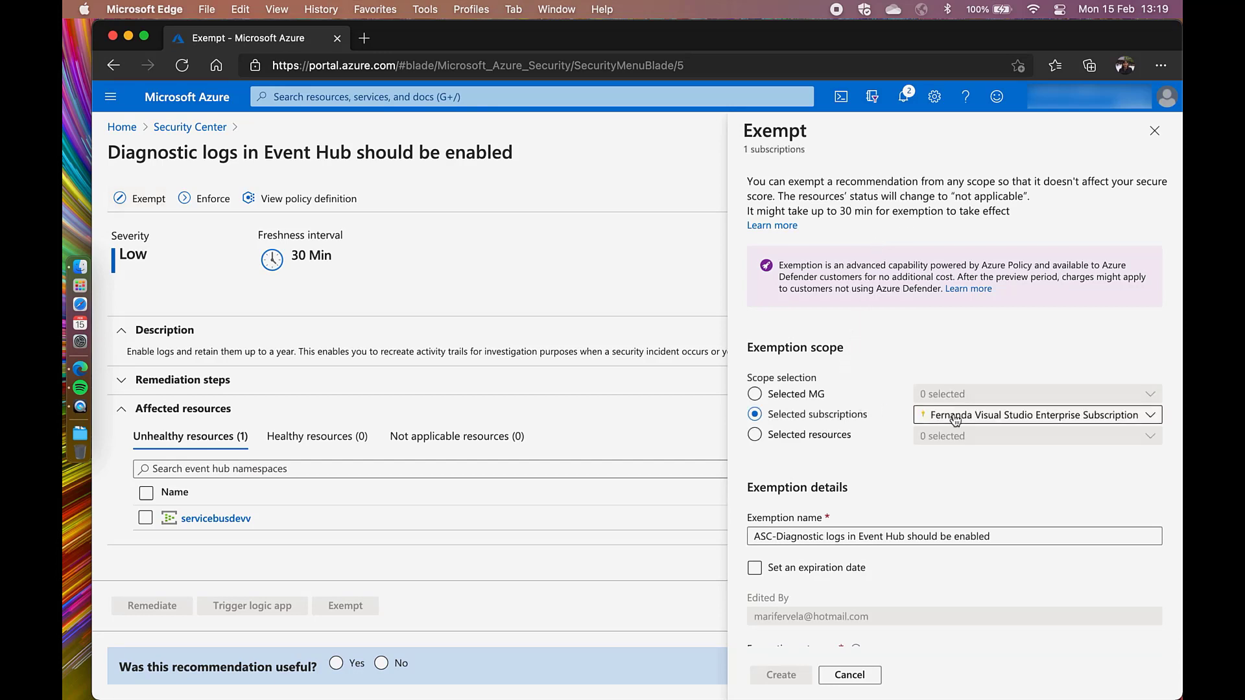
scroll("down", 3)
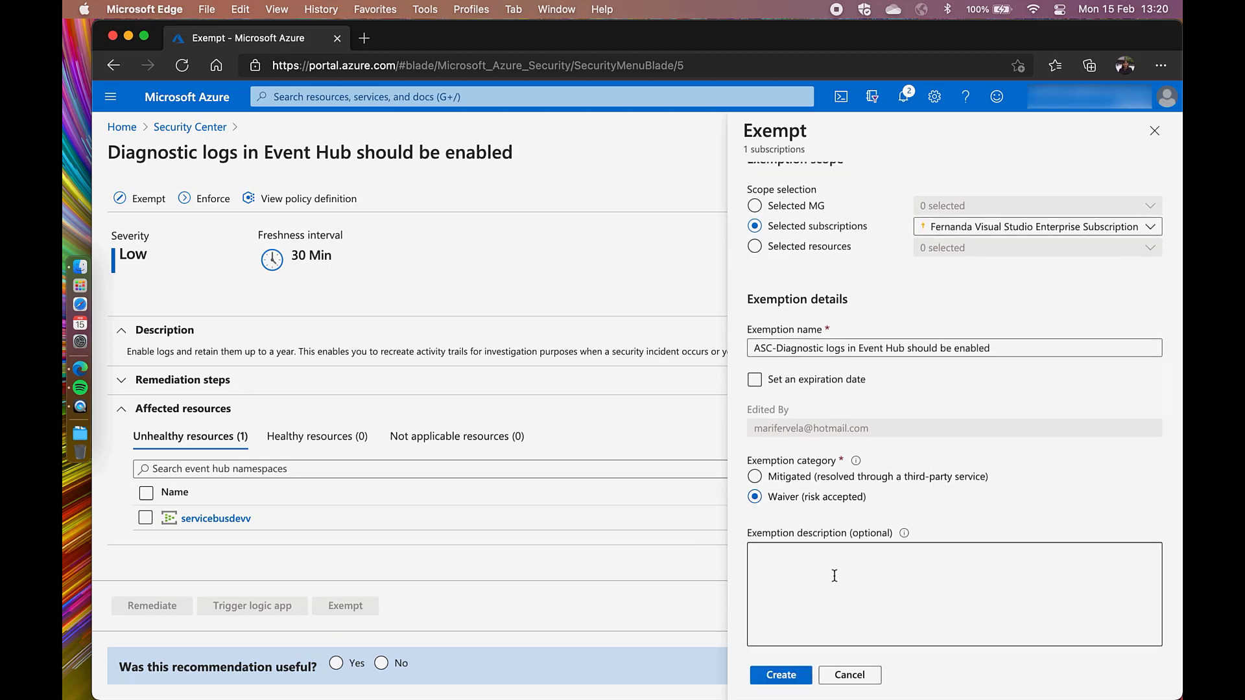
type("Test event hub")
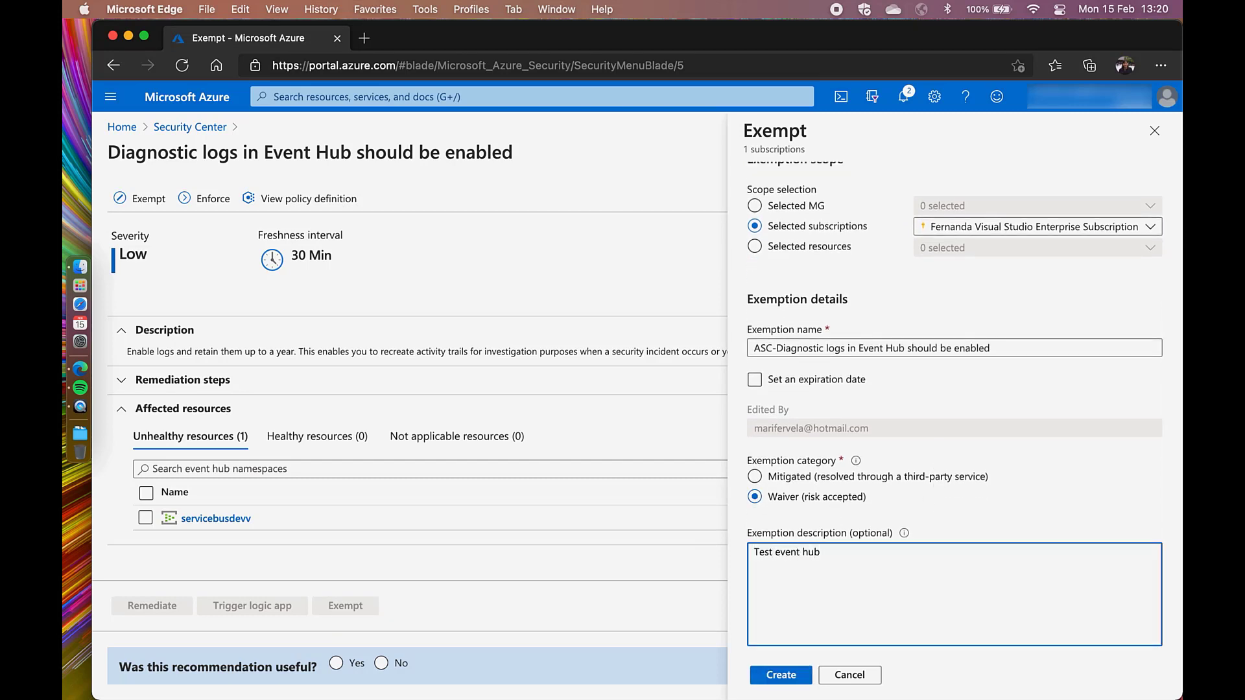
left_click(754, 380)
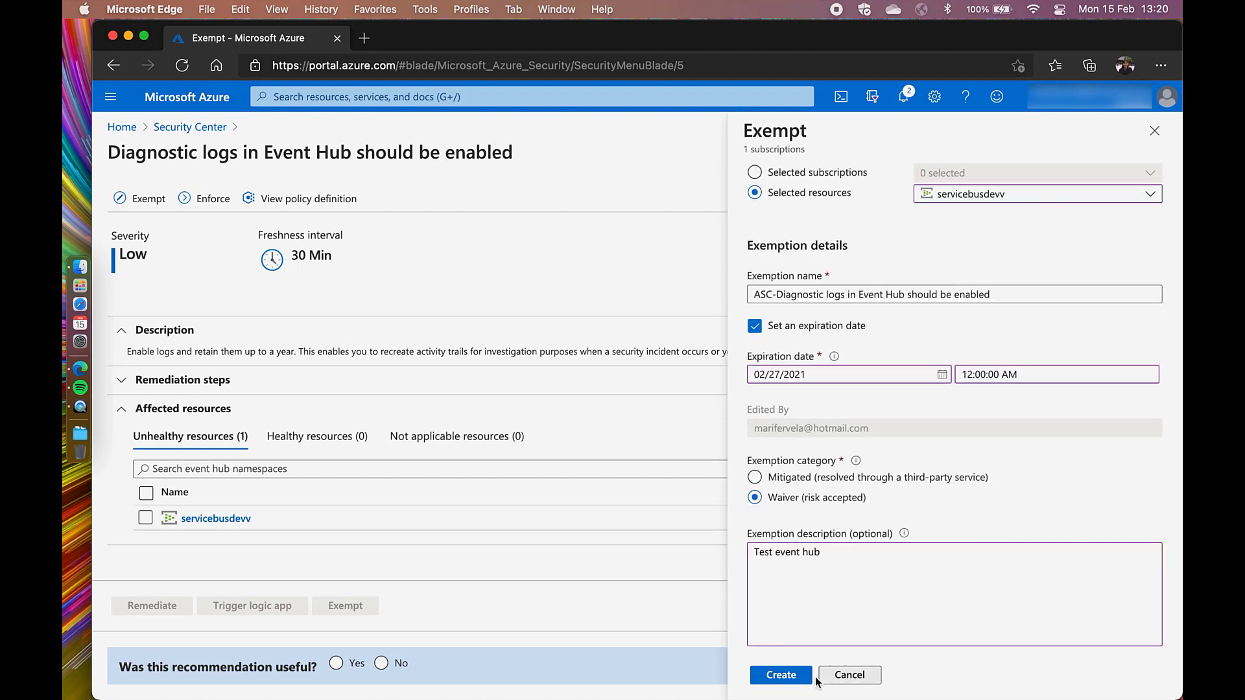
left_click(779, 674)
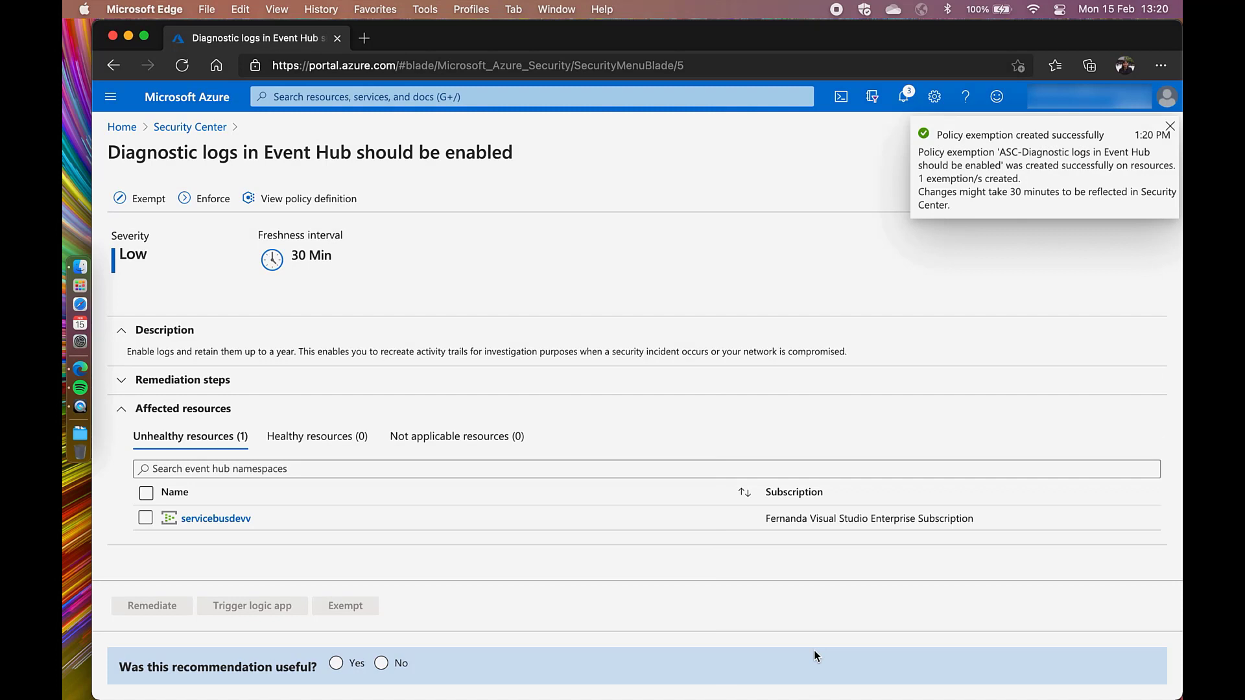
mouse_move(1042, 203)
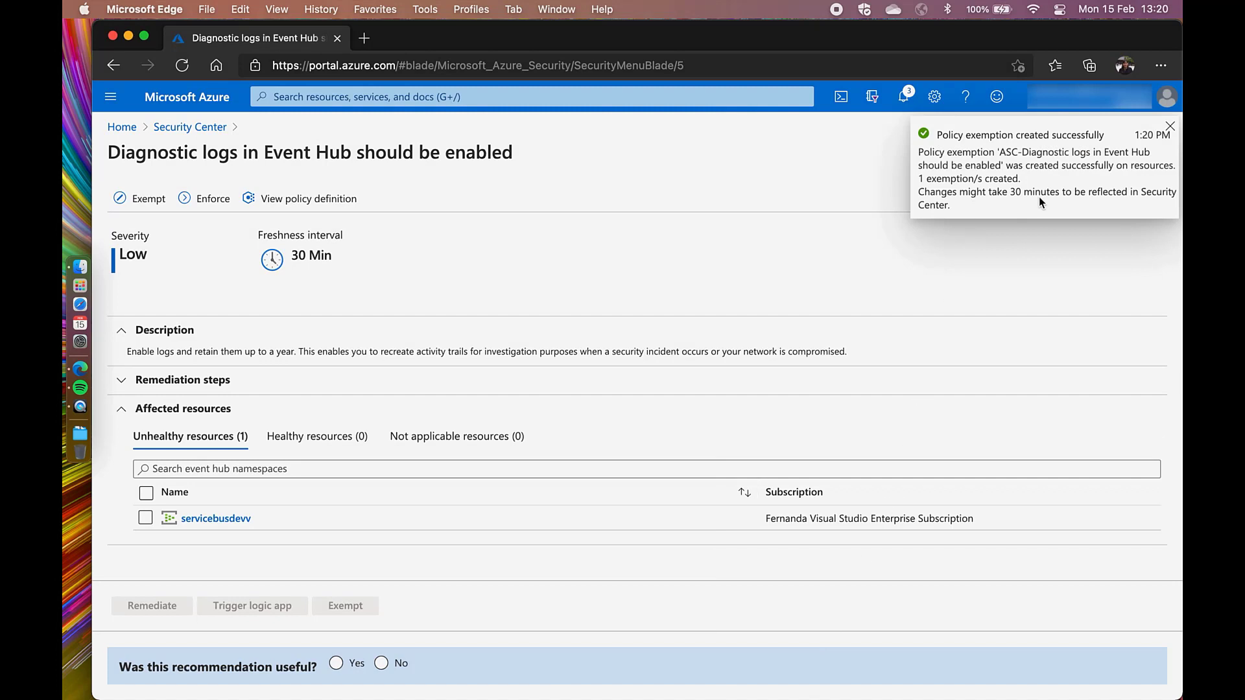
mouse_move(1111, 184)
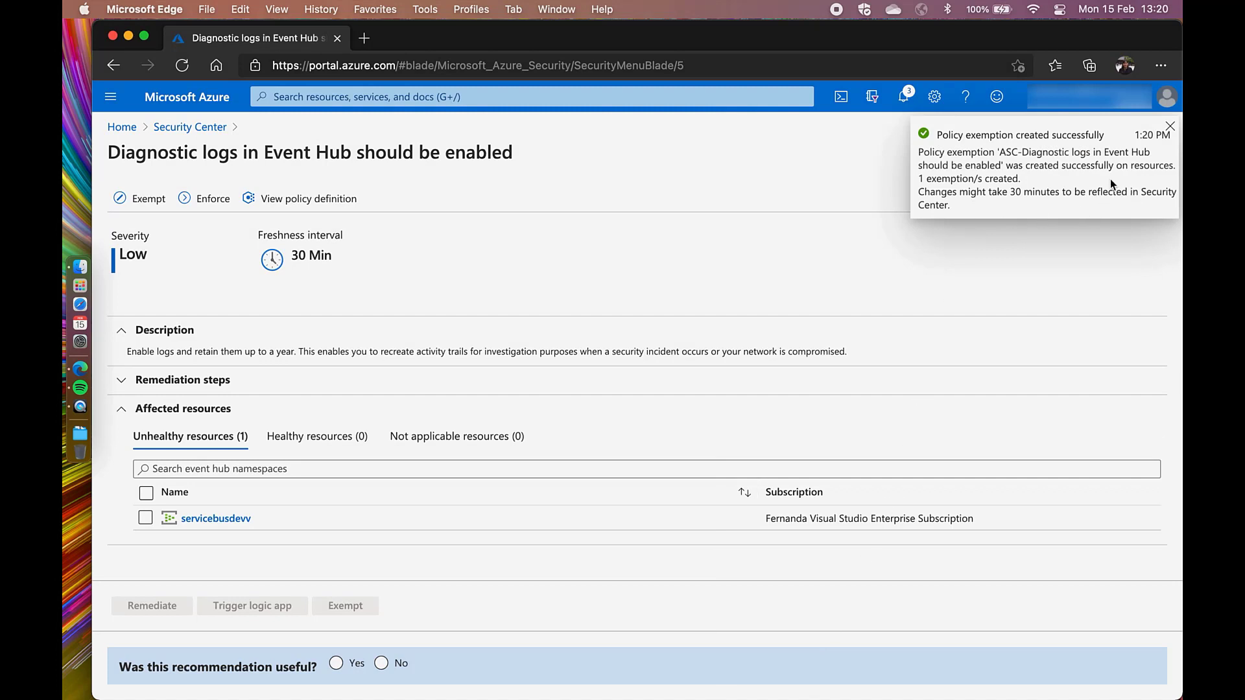
Dismiss the exemption confirmation and close the blade back to the Recommendations list
left_click(1168, 126)
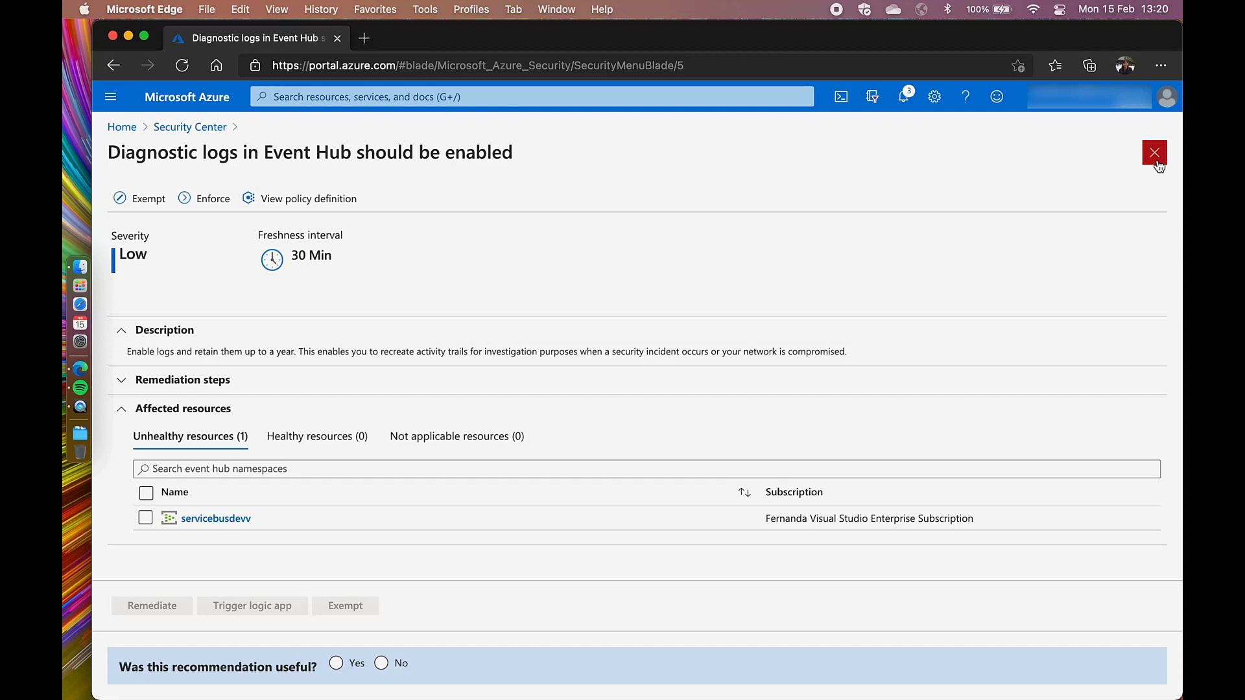
left_click(1154, 152)
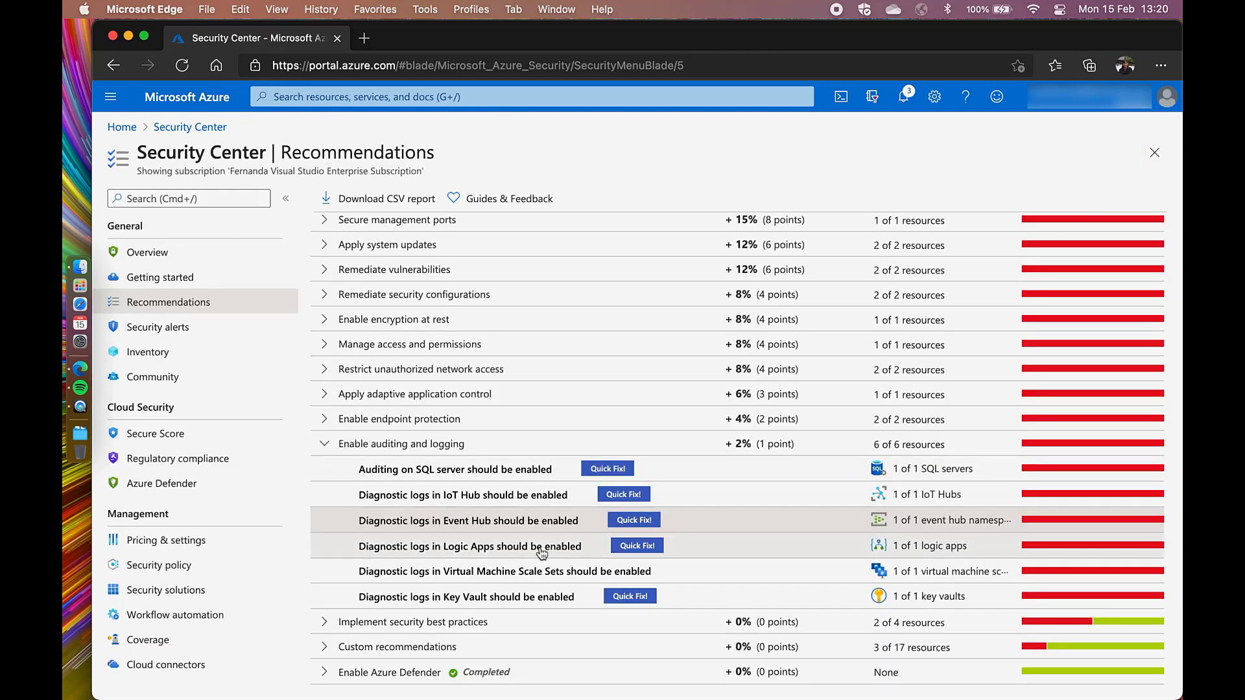
View the automatic remediation script from the Logic Apps recommendation's Remediation steps section
left_click(469, 545)
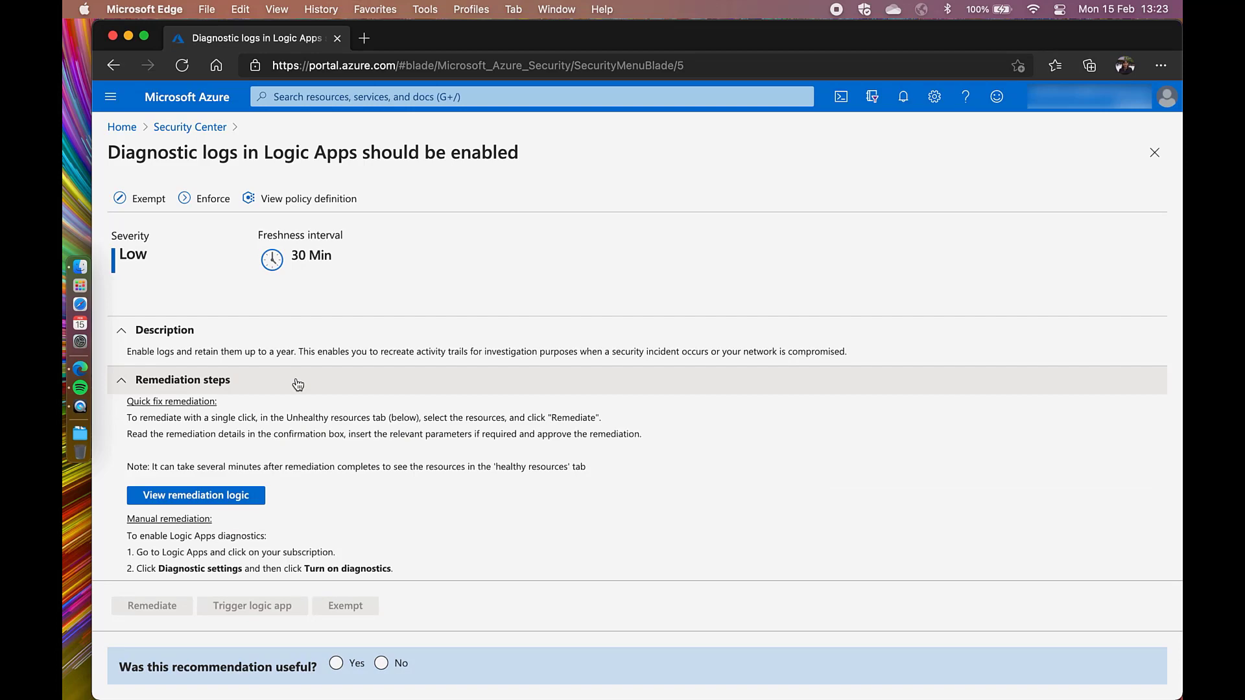
scroll("down", 3)
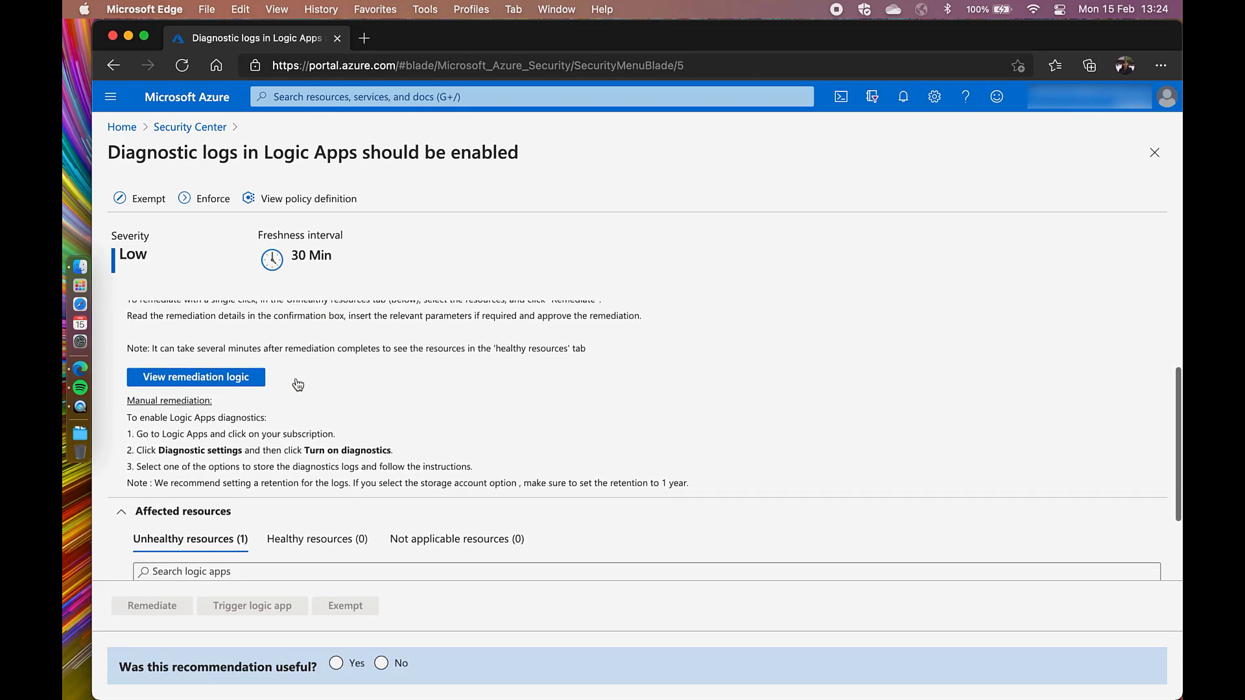
scroll("down", 3)
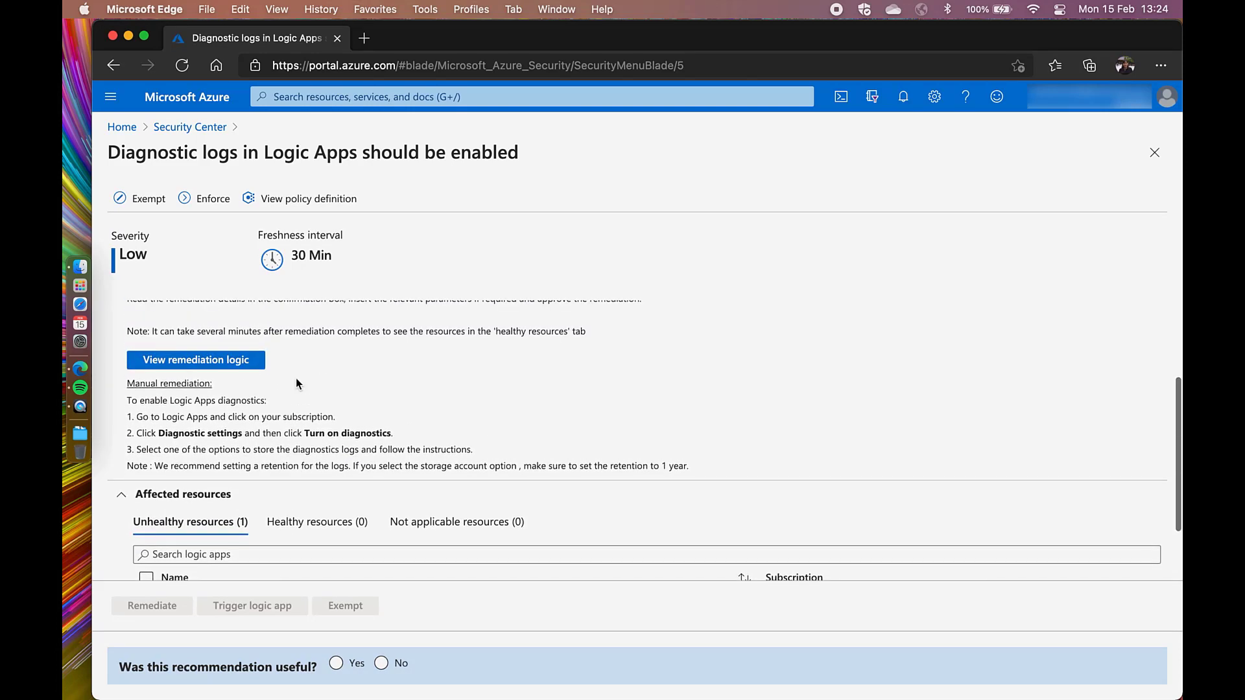
left_click(196, 359)
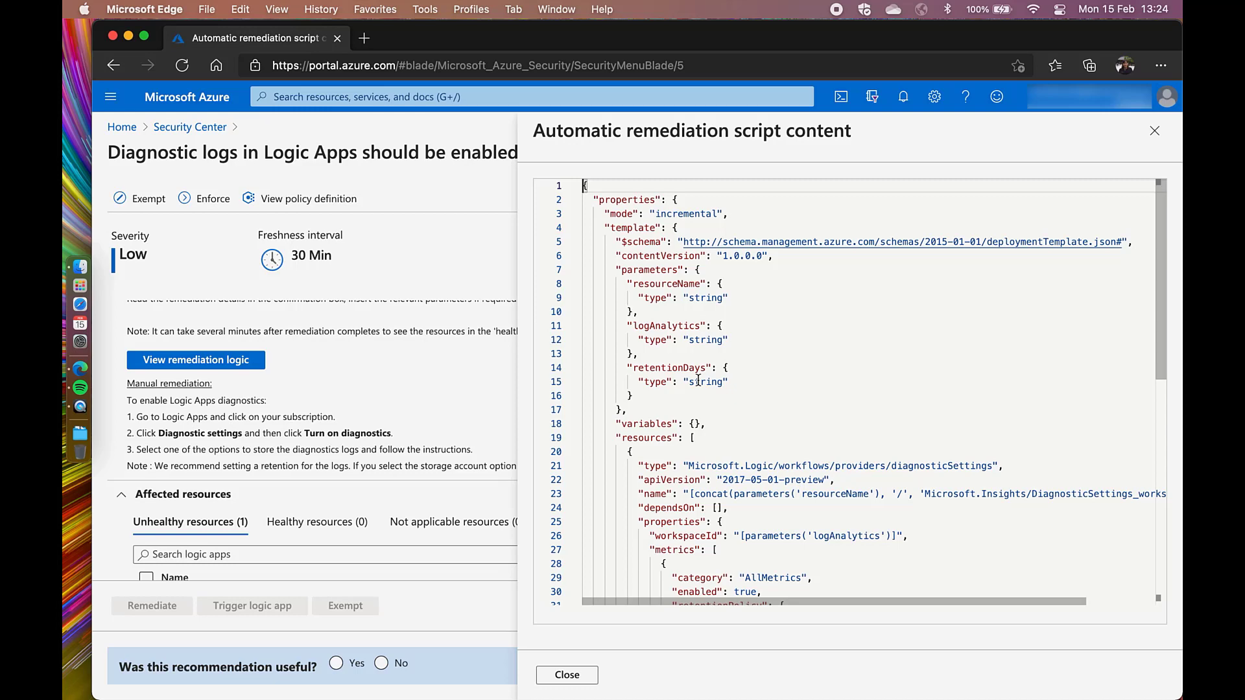
Read through the remediation script panel and close it to return to the recommendation
scroll("down", 3)
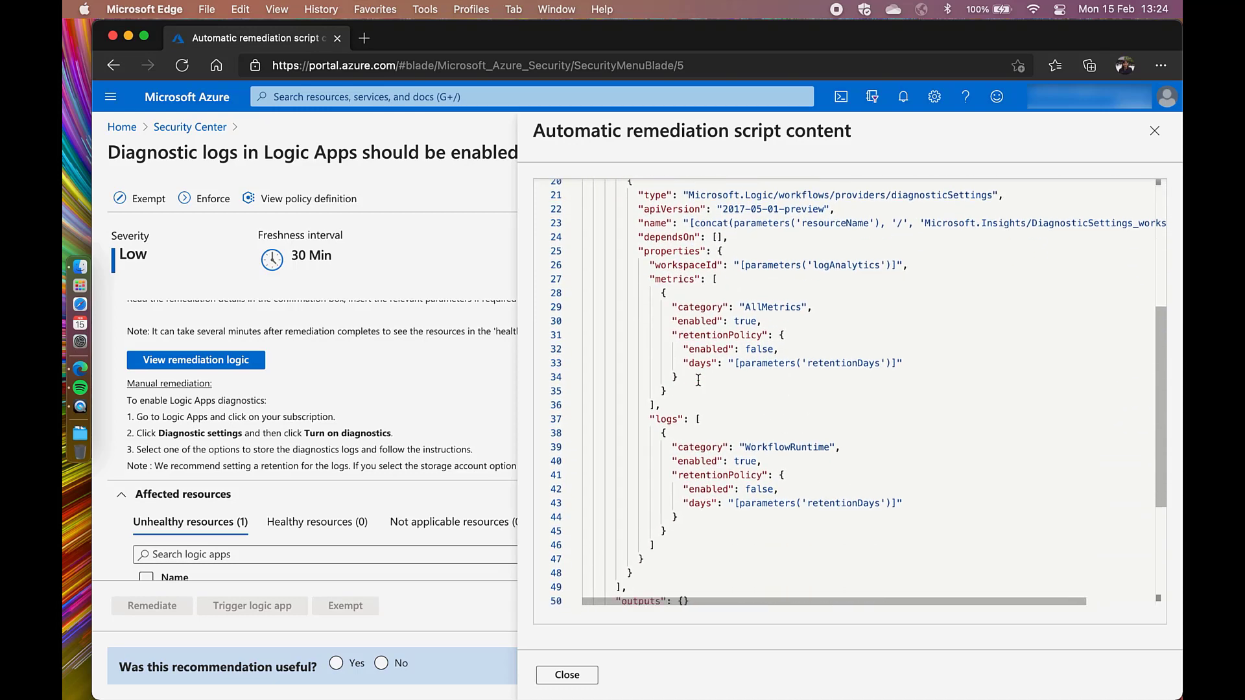
scroll("down", 3)
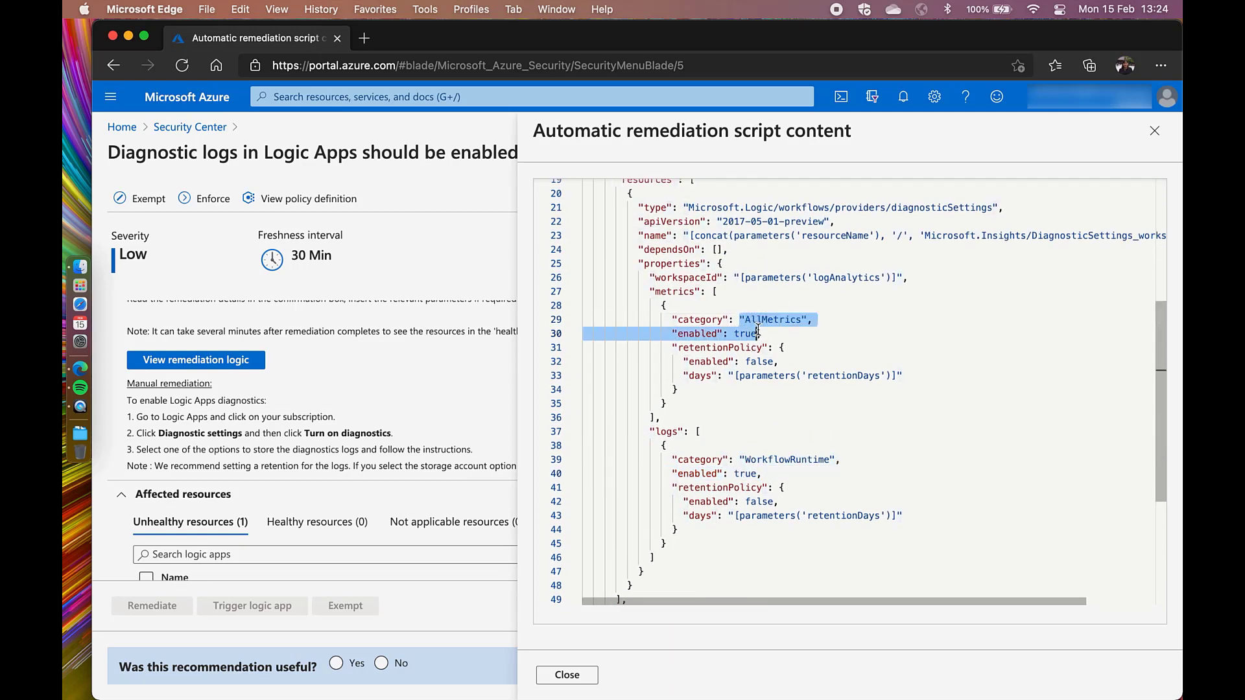
scroll("down", 3)
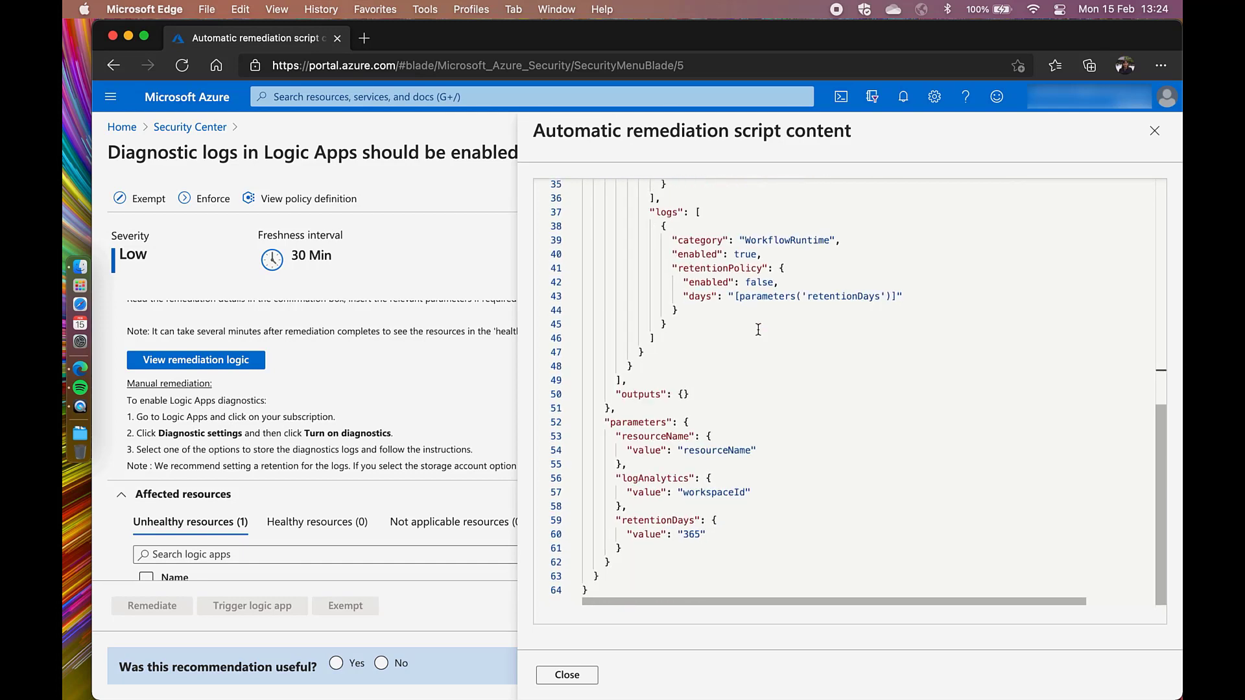
double_click(691, 534)
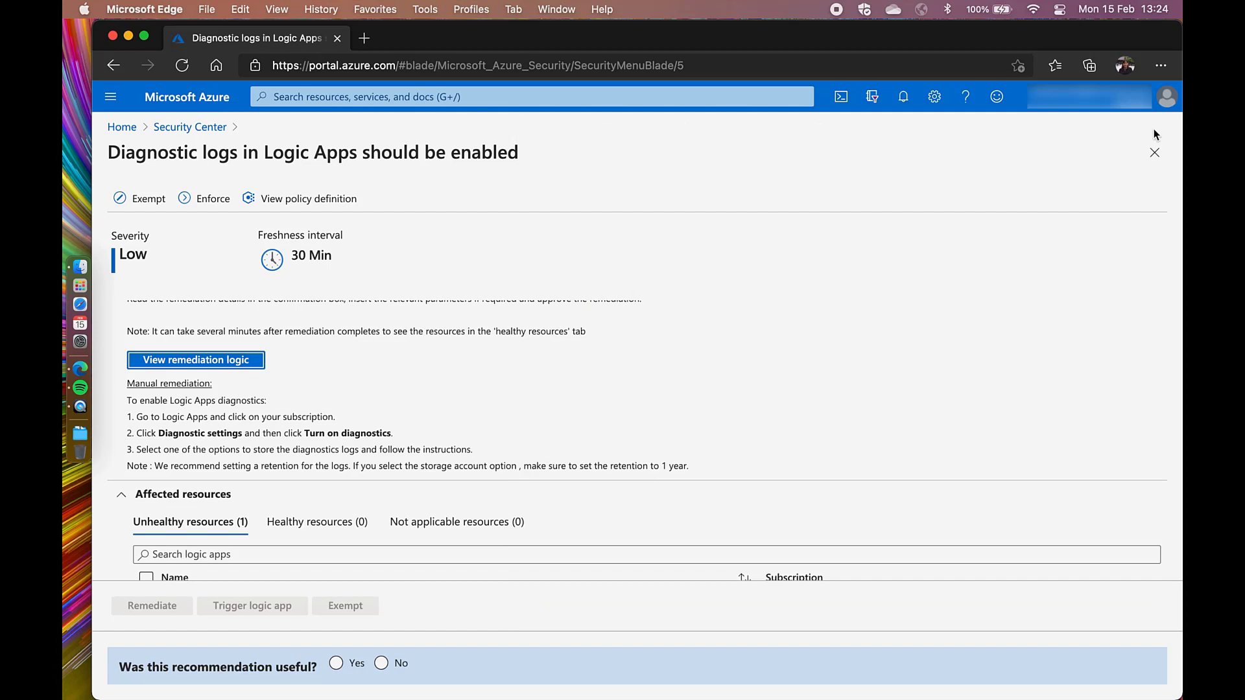
Select the remove-malwareblob logic app and start its remediation
scroll("down", 3)
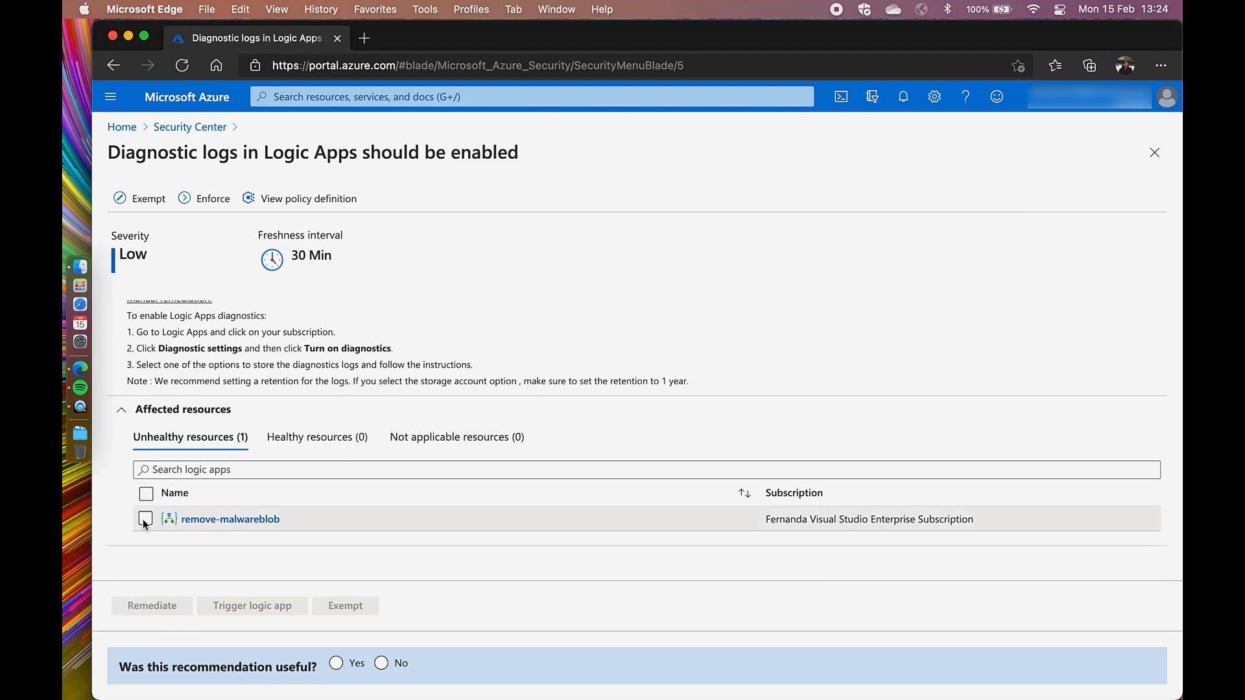
left_click(147, 519)
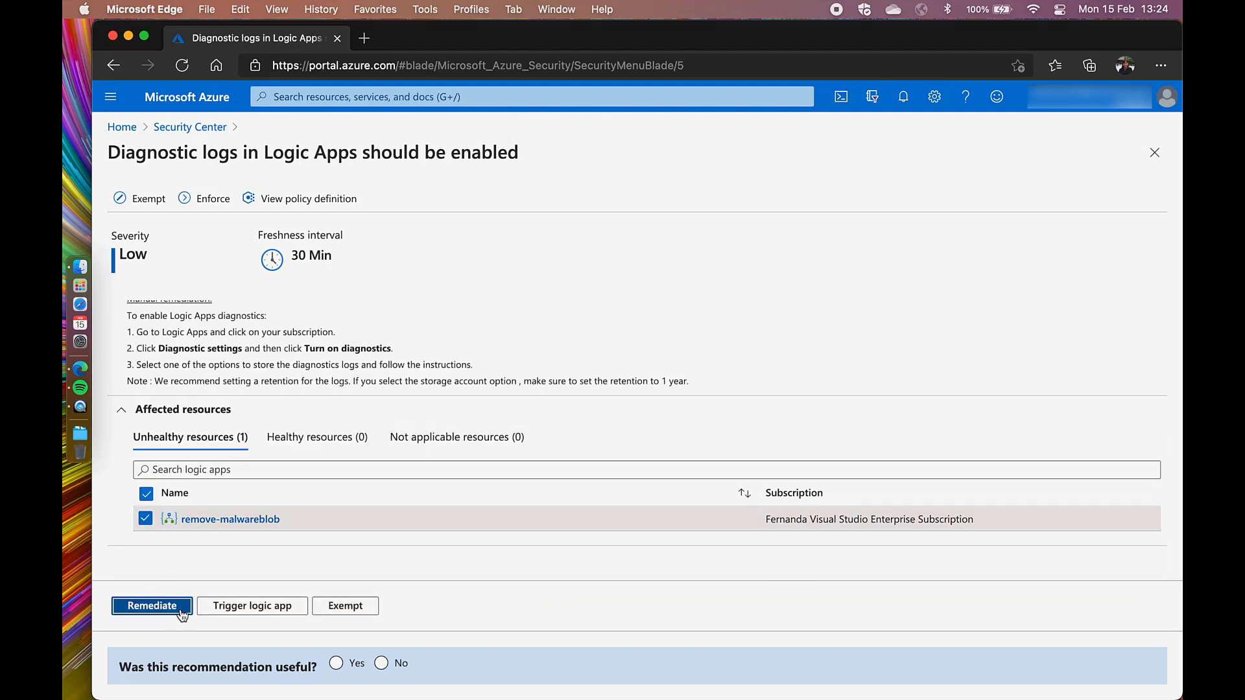
left_click(150, 606)
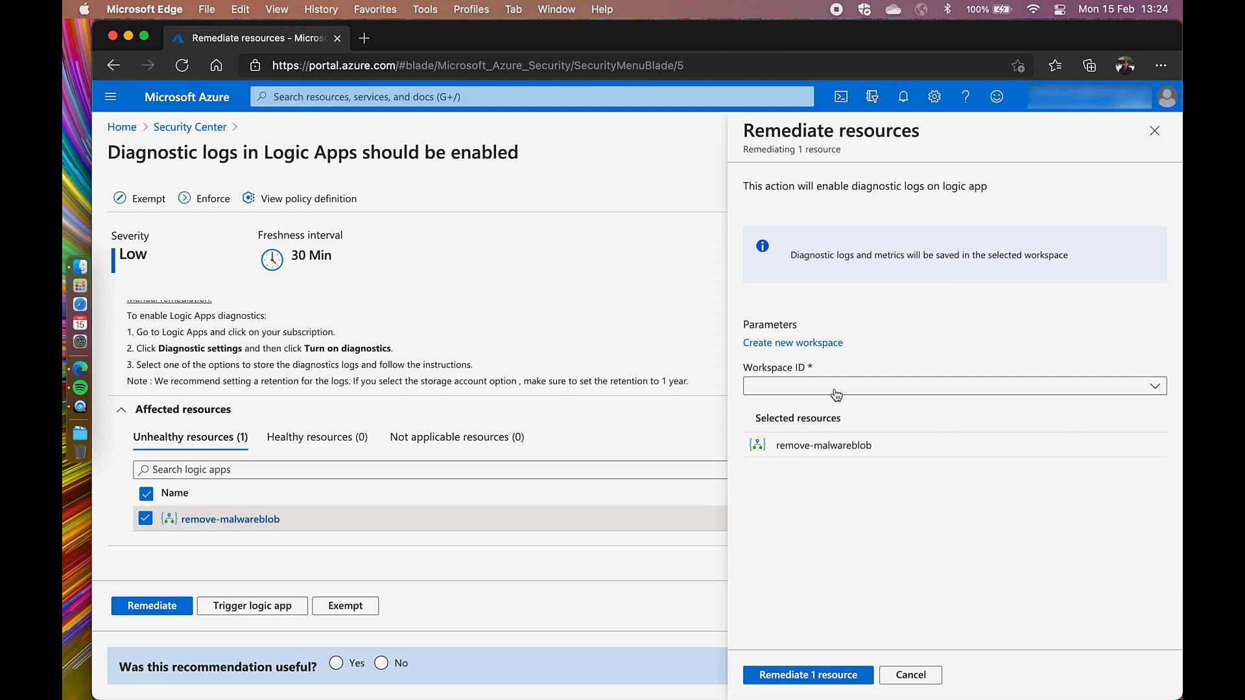
Send its diagnostic logs to the LAWorkspaceUniverse workspace and remediate the one resource
left_click(953, 387)
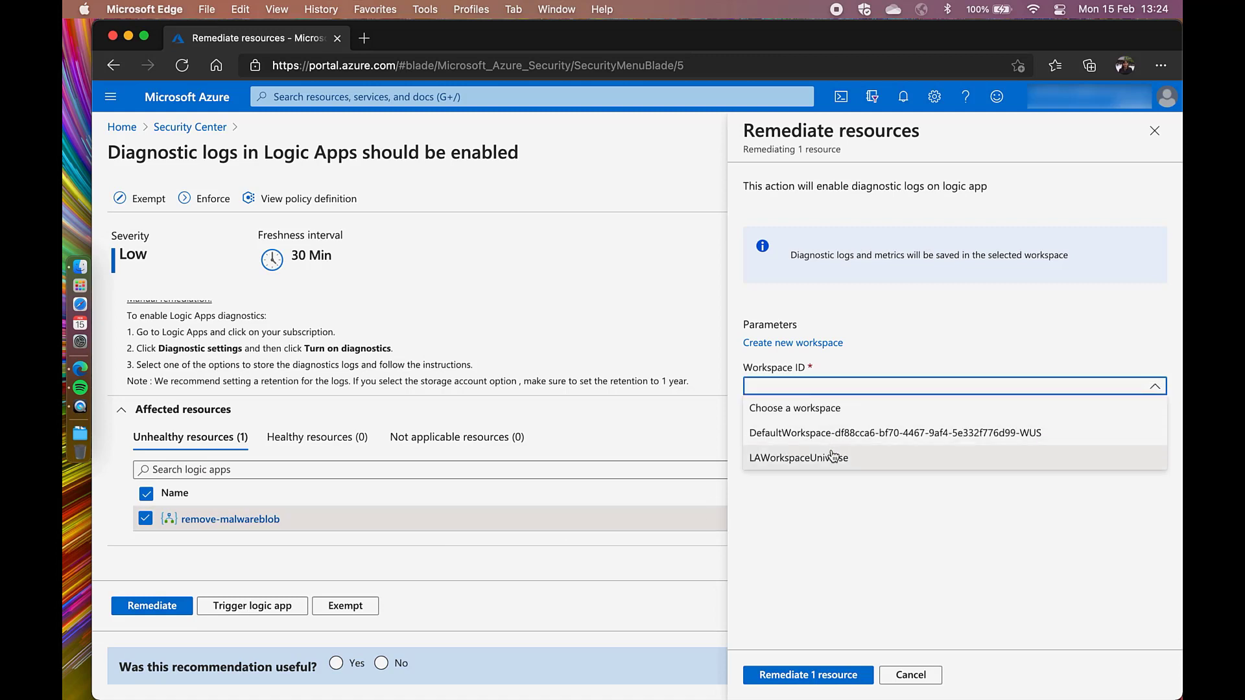
left_click(797, 458)
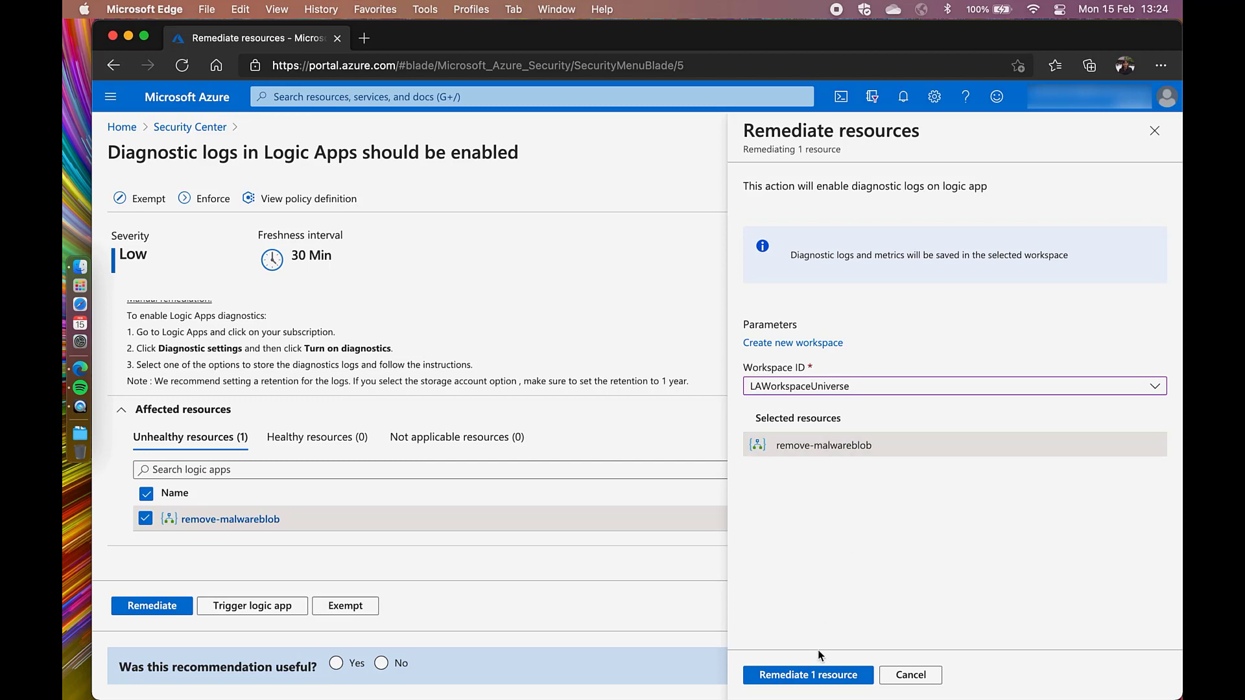
mouse_move(807, 675)
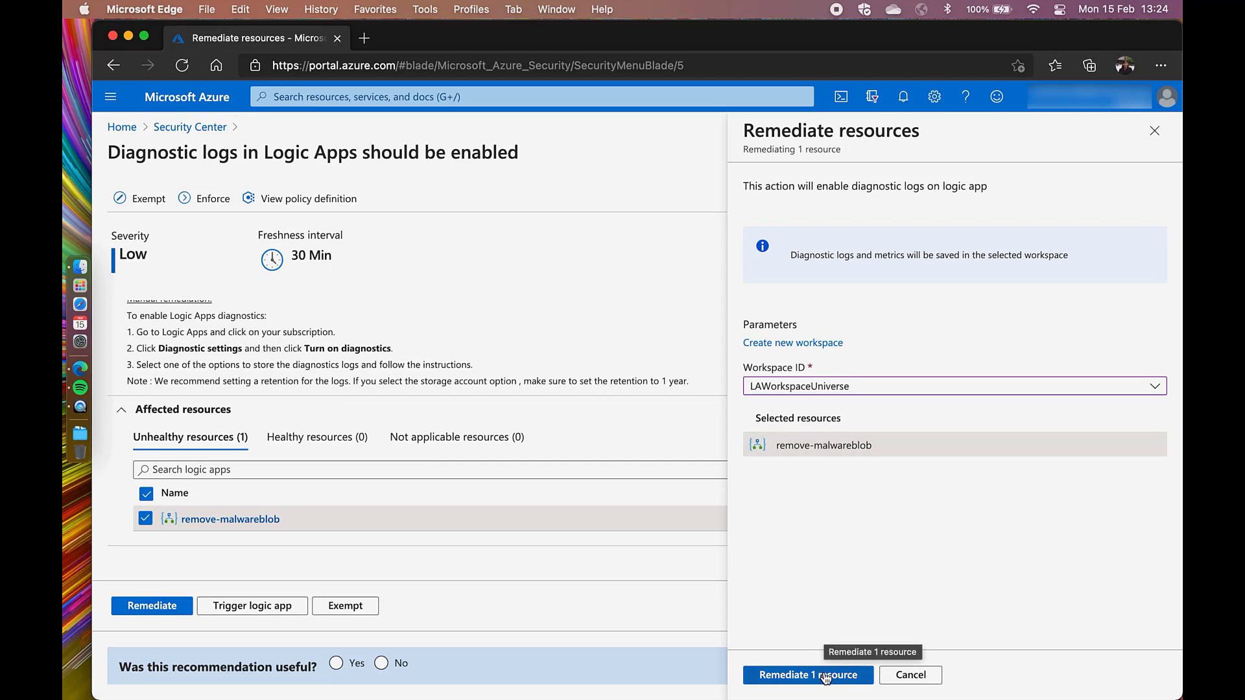
left_click(808, 674)
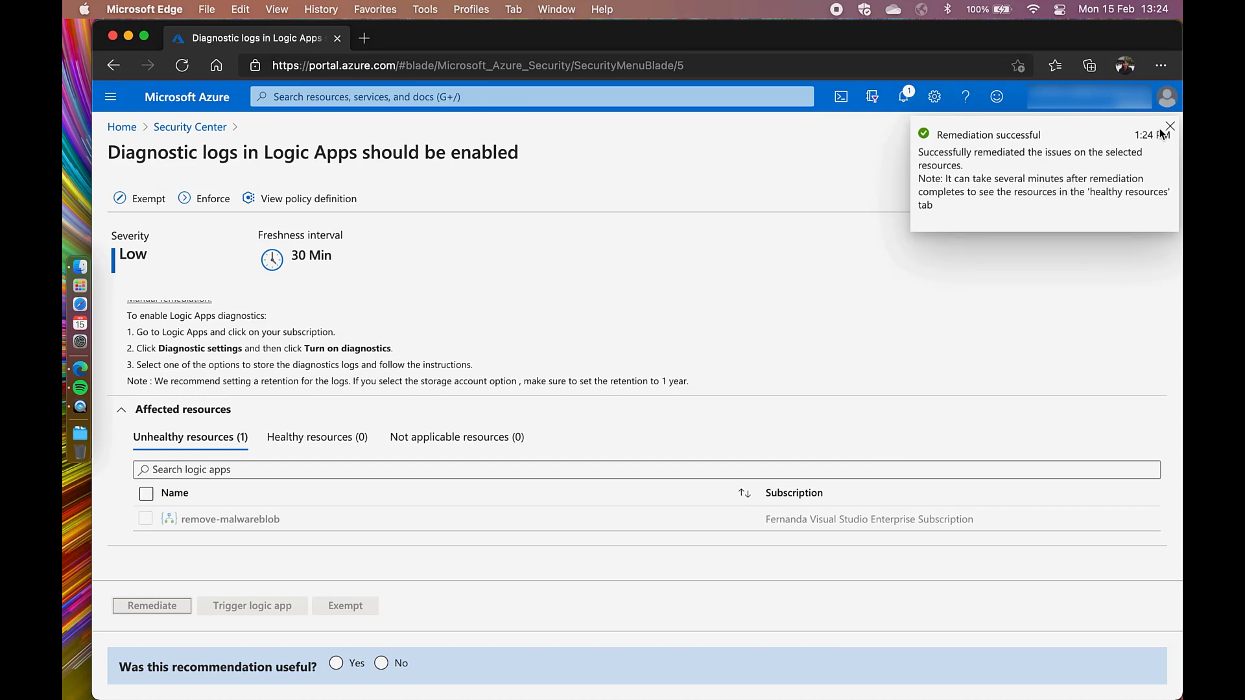
Dismiss the success notice, leave the Logic Apps recommendation and go to the VMSS diagnostic logs recommendation
left_click(1169, 127)
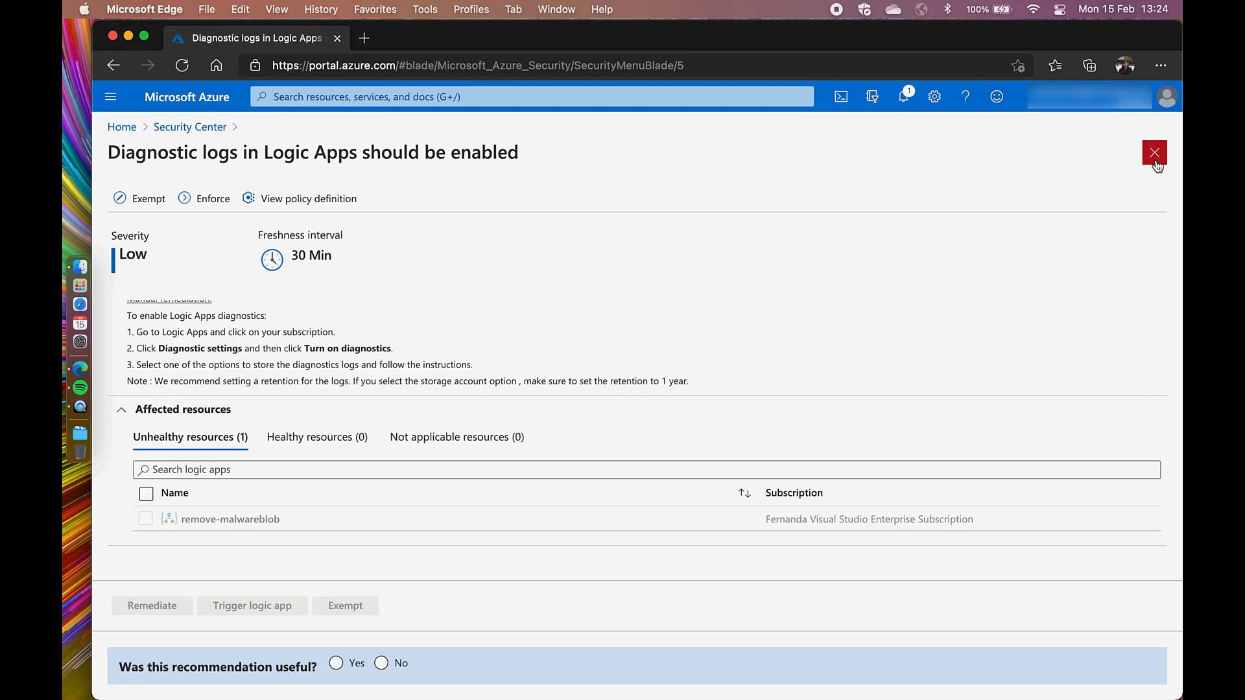
left_click(1154, 153)
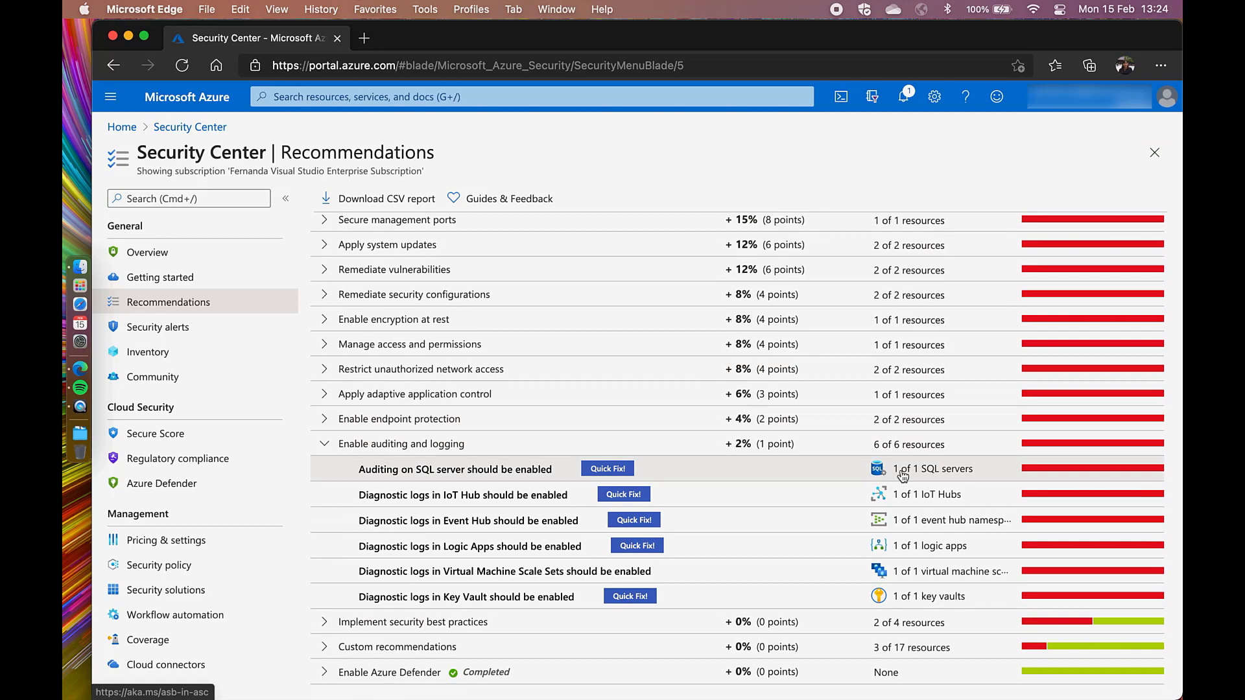
mouse_move(584, 579)
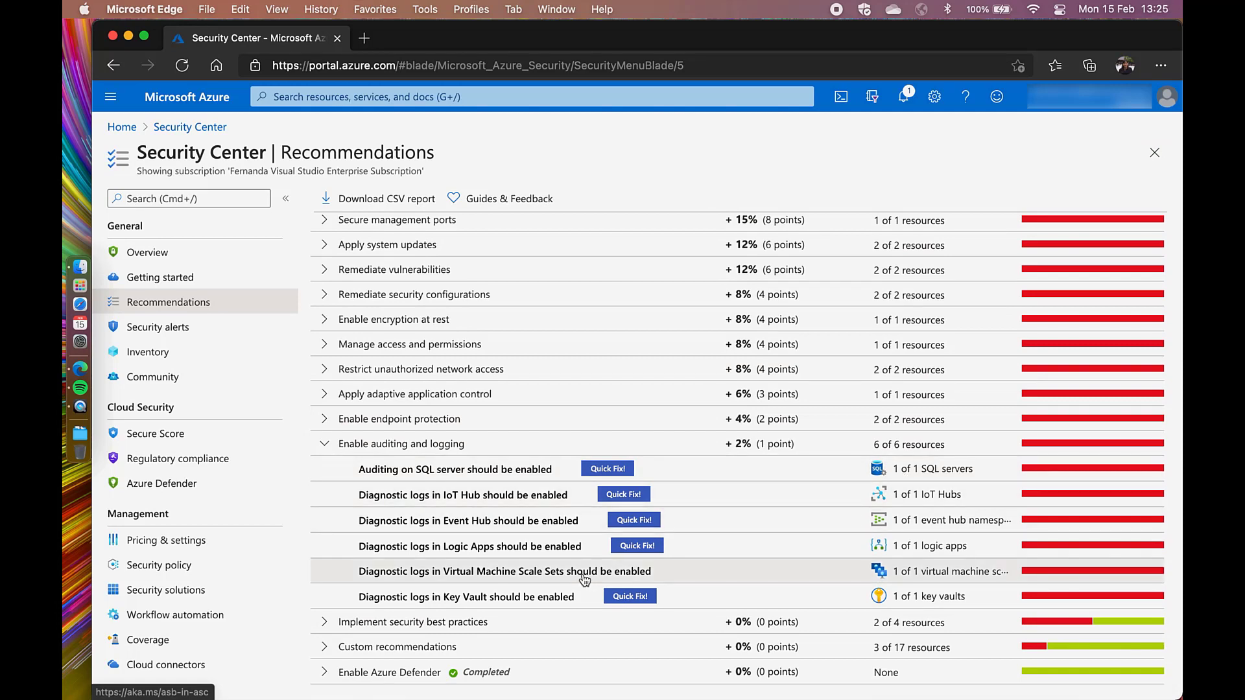
left_click(504, 570)
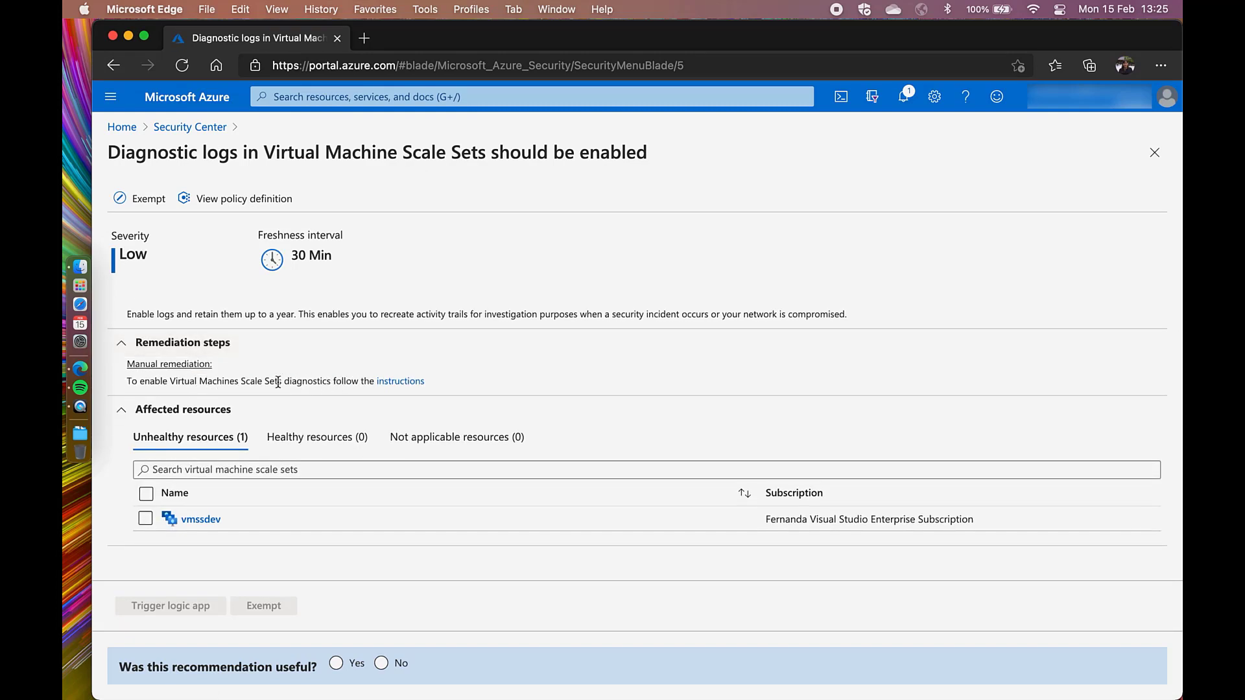
mouse_move(401, 382)
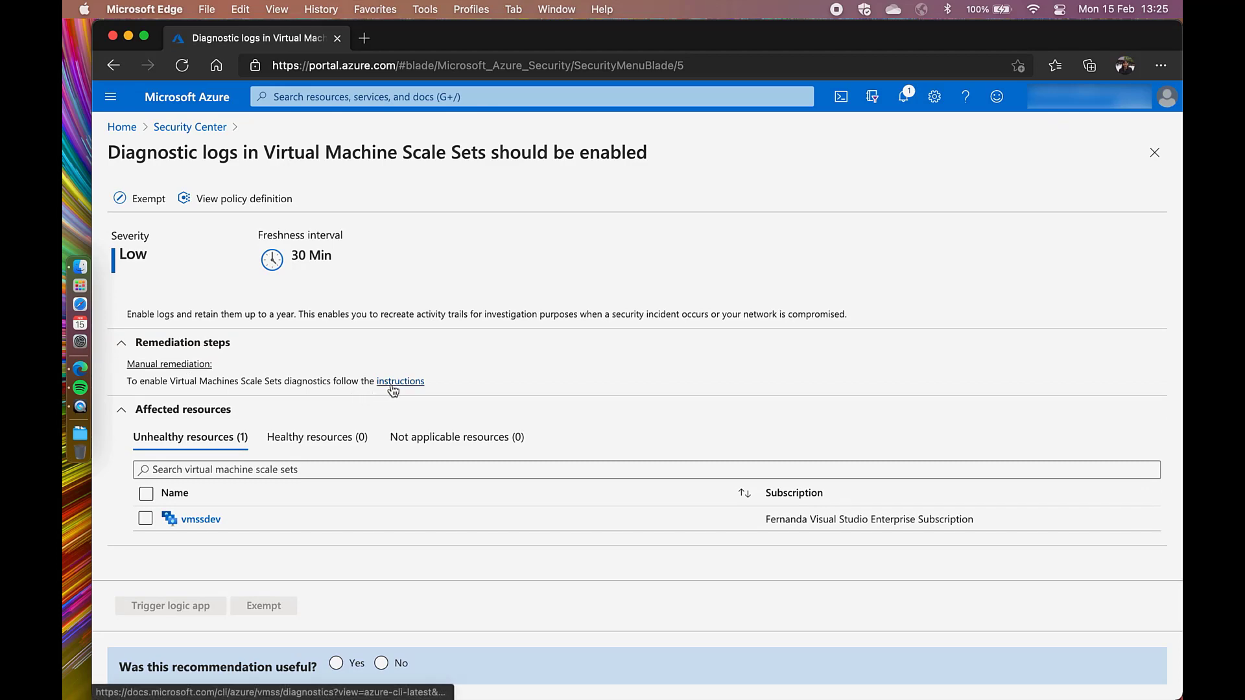
Follow the Manual remediation 'instructions' link to the az vmss diagnostics documentation
left_click(401, 381)
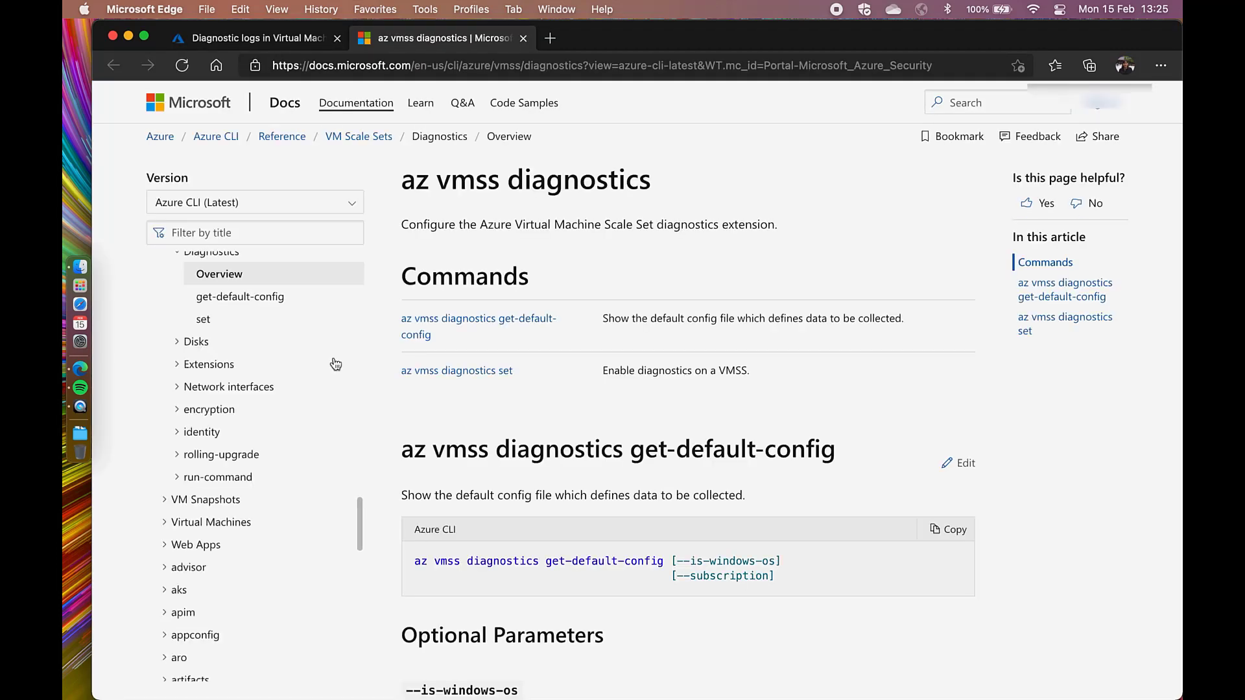
Review the az vmss diagnostics commands on Microsoft Docs and switch back to the Azure portal tab
scroll("down", 3)
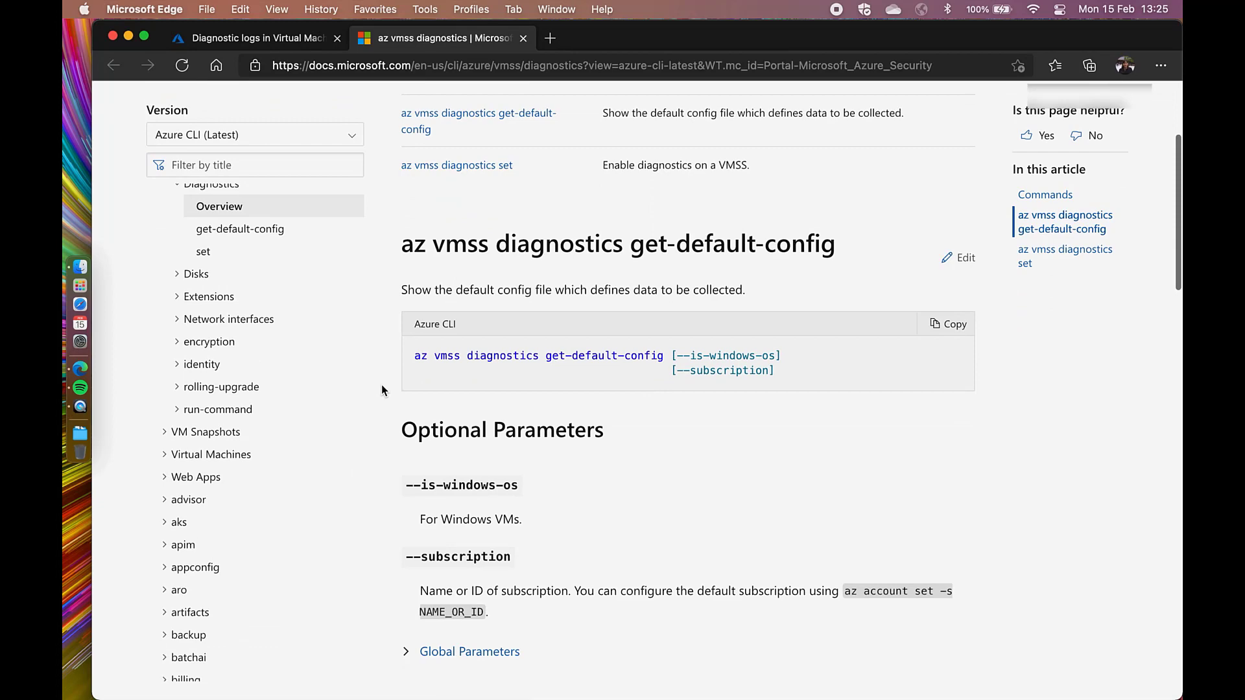
scroll("down", 3)
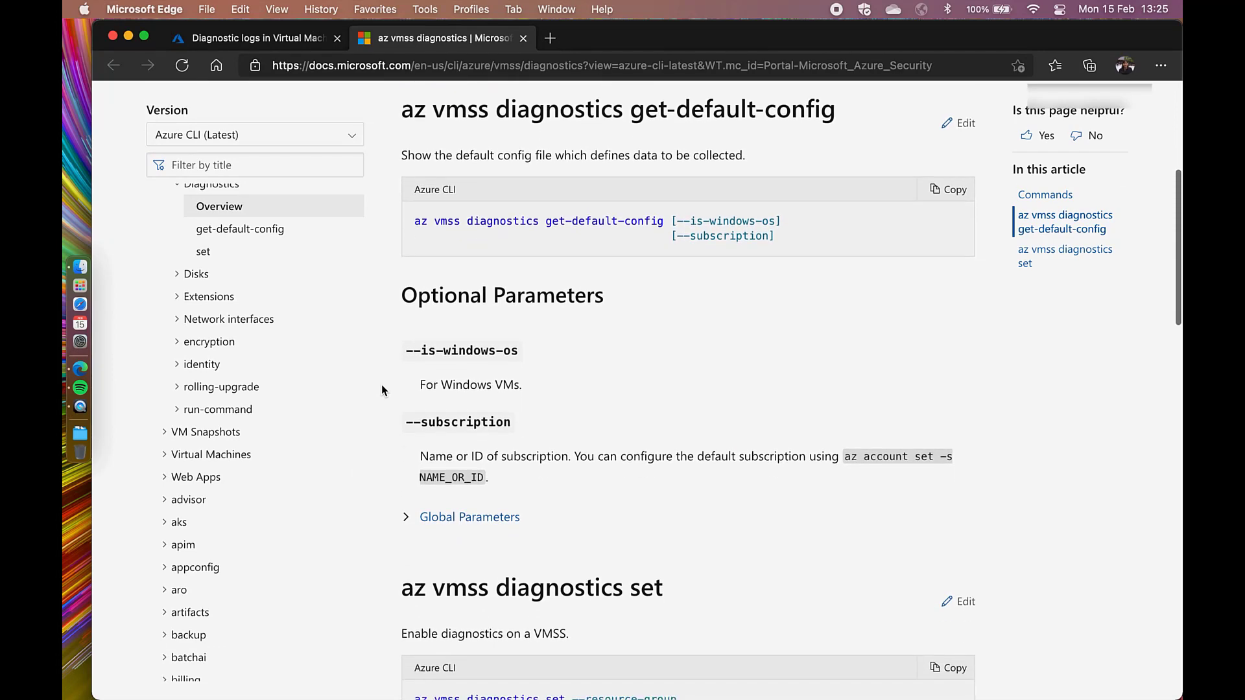
scroll("down", 3)
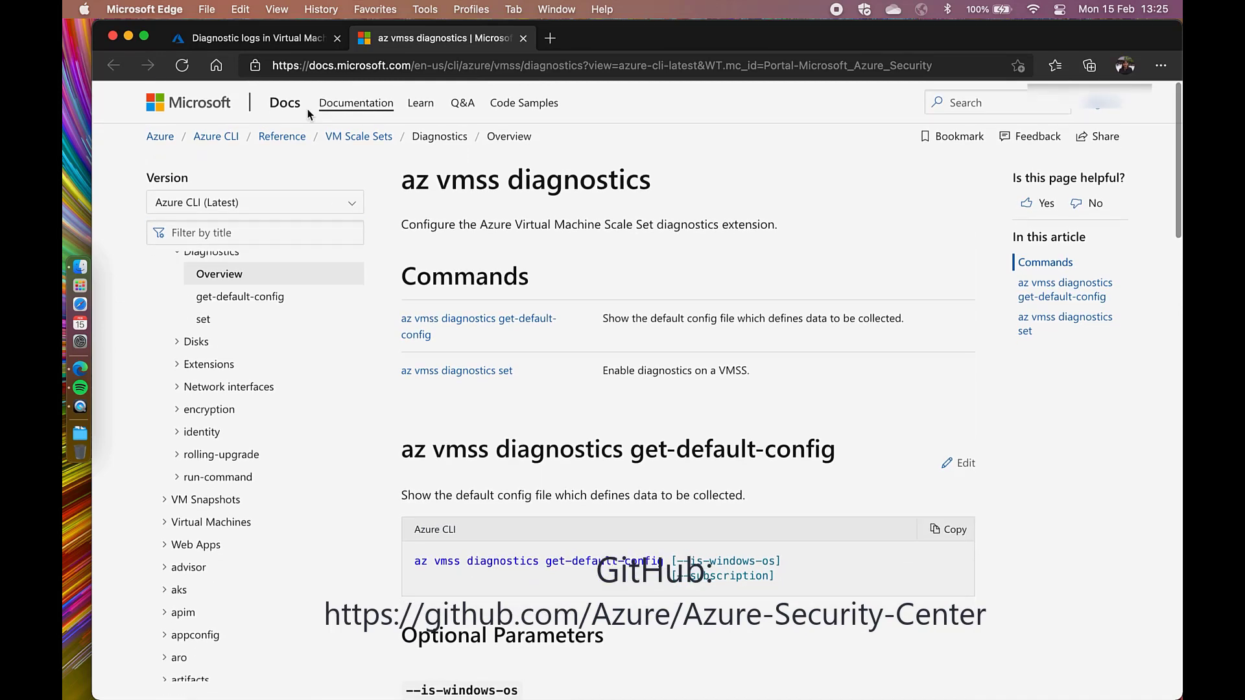
left_click(254, 38)
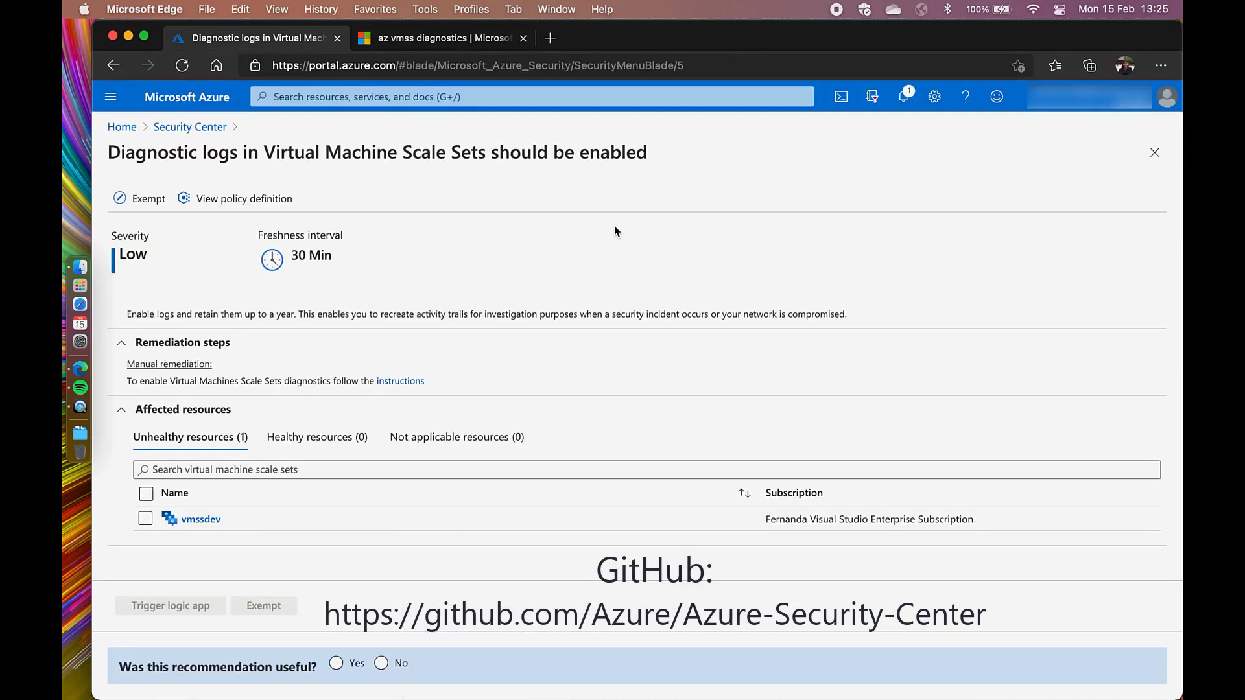